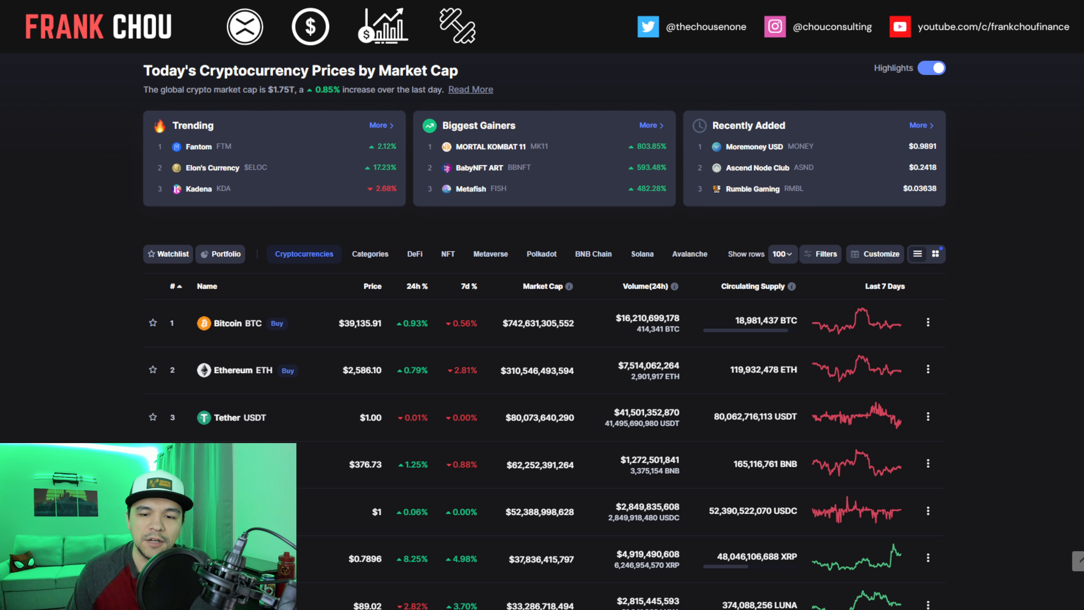
Scroll down through the enlarged case-update memo page about recent court decisions
{"action": "scroll", "scroll_direction": "down", "scroll_amount": 3}
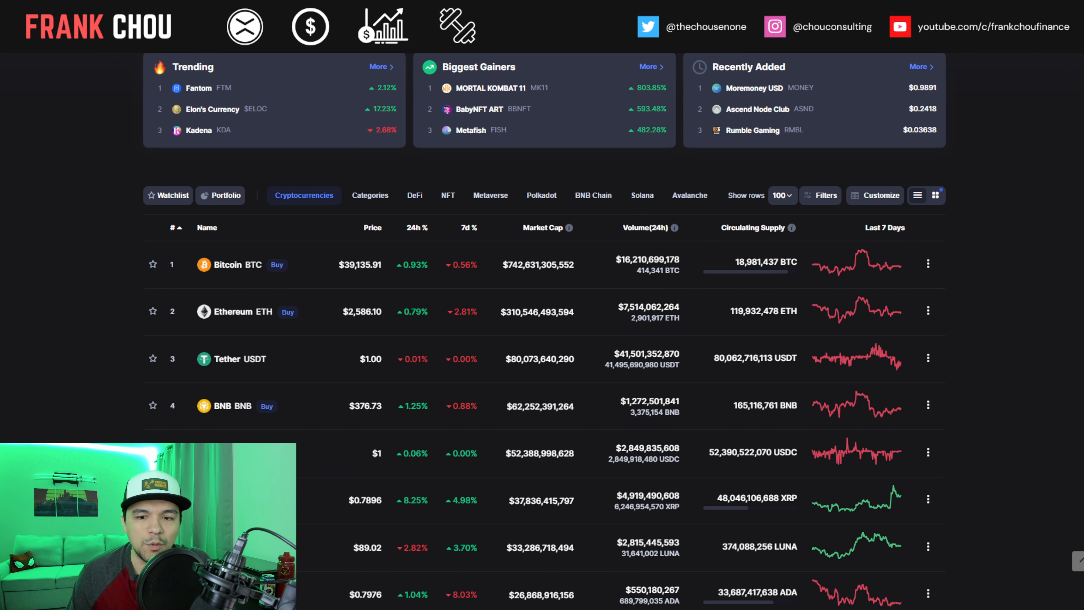
{"action": "scroll", "scroll_direction": "down", "scroll_amount": 3}
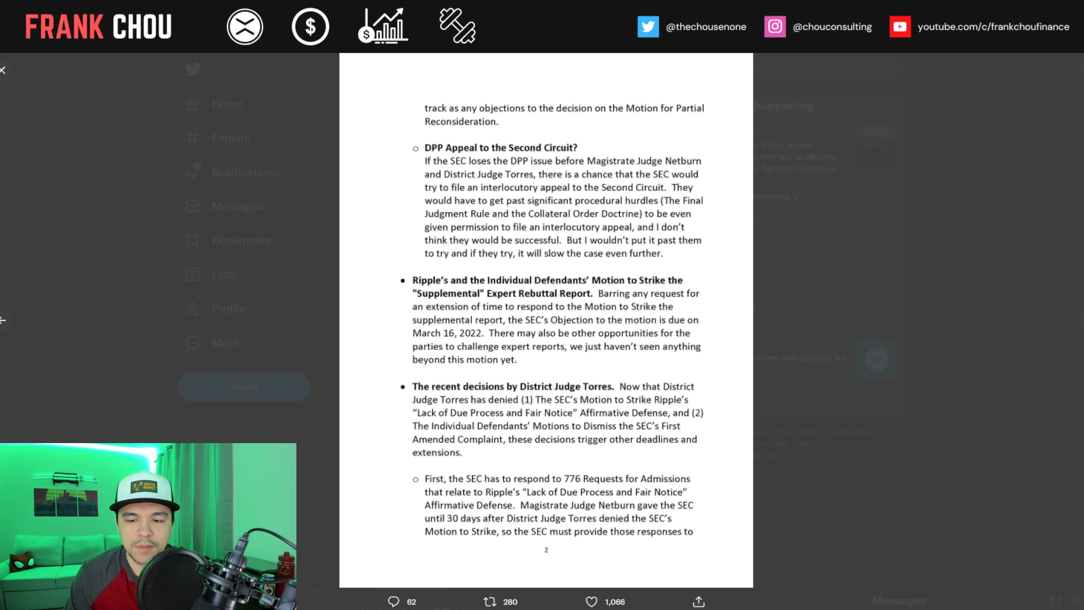
{"action": "scroll", "scroll_direction": "down", "scroll_amount": 3}
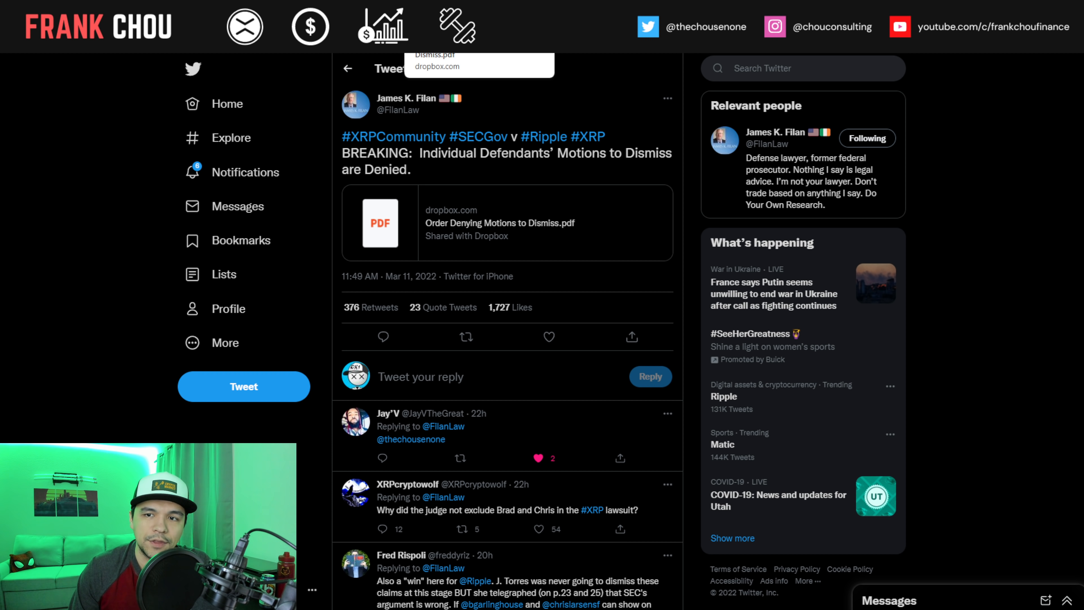
Follow the dropbox.com link card to load the Order Denying Motions to Dismiss PDF, page 1 of 31
{"action": "left_click", "coordinate": [380, 223]}
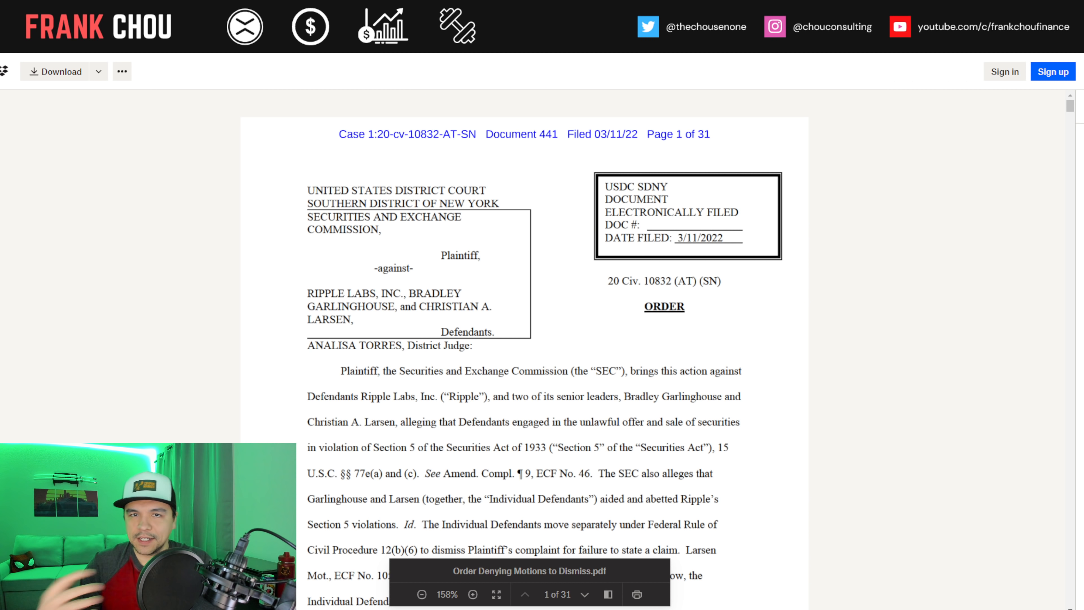
Read page 1 past the denial statement and the Background section toward page 2
{"action": "scroll", "scroll_direction": "down", "scroll_amount": 3}
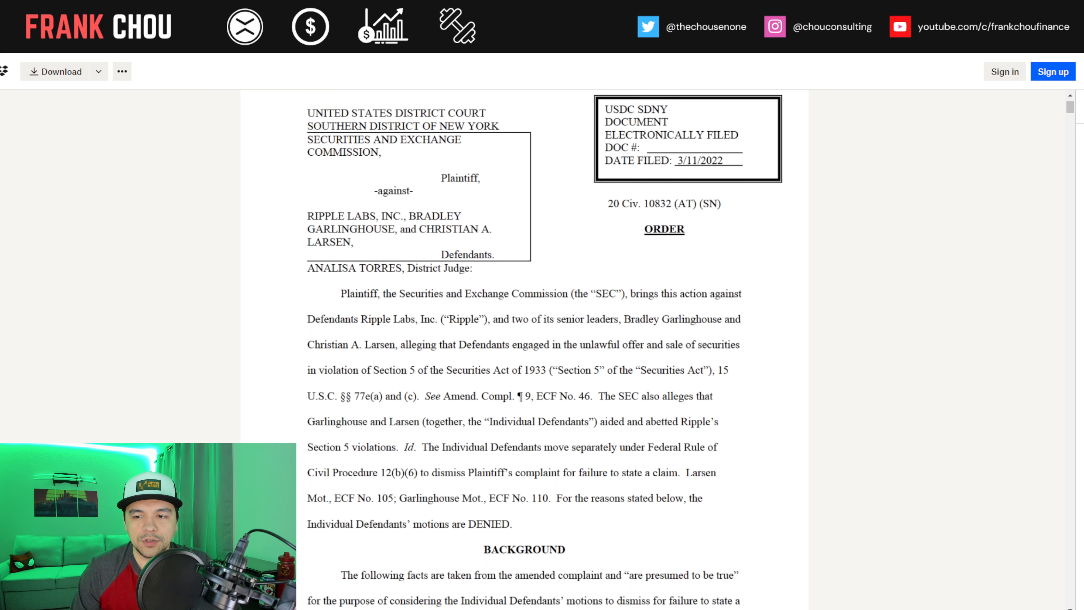
{"action": "scroll", "scroll_direction": "down", "scroll_amount": 3}
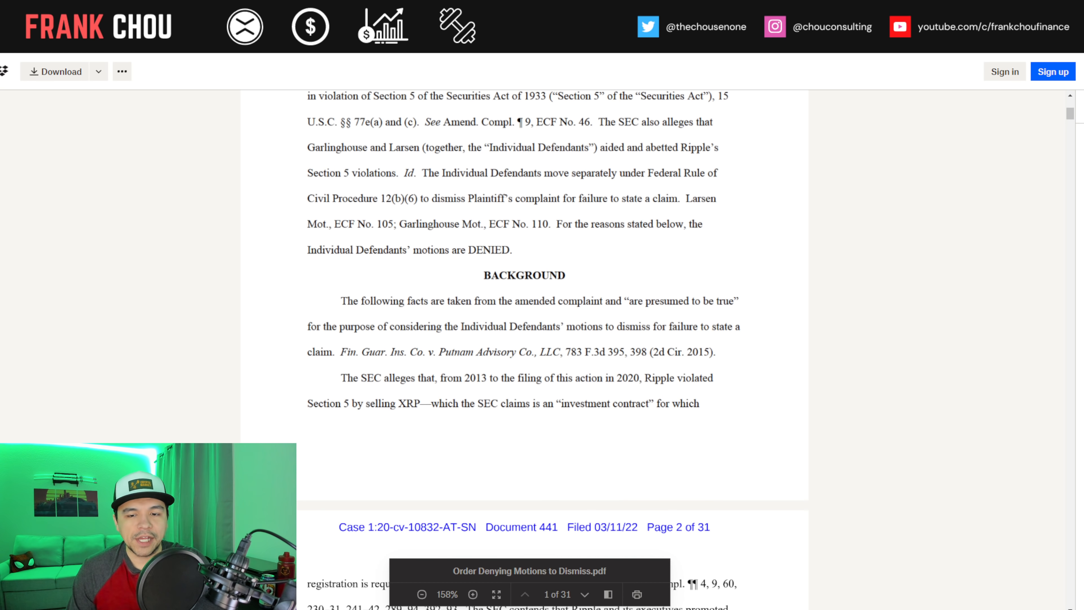
Read through pages 2 and 3 of the order, including page 3's footnotes, until page 4 begins
{"action": "scroll", "scroll_direction": "down", "scroll_amount": 3}
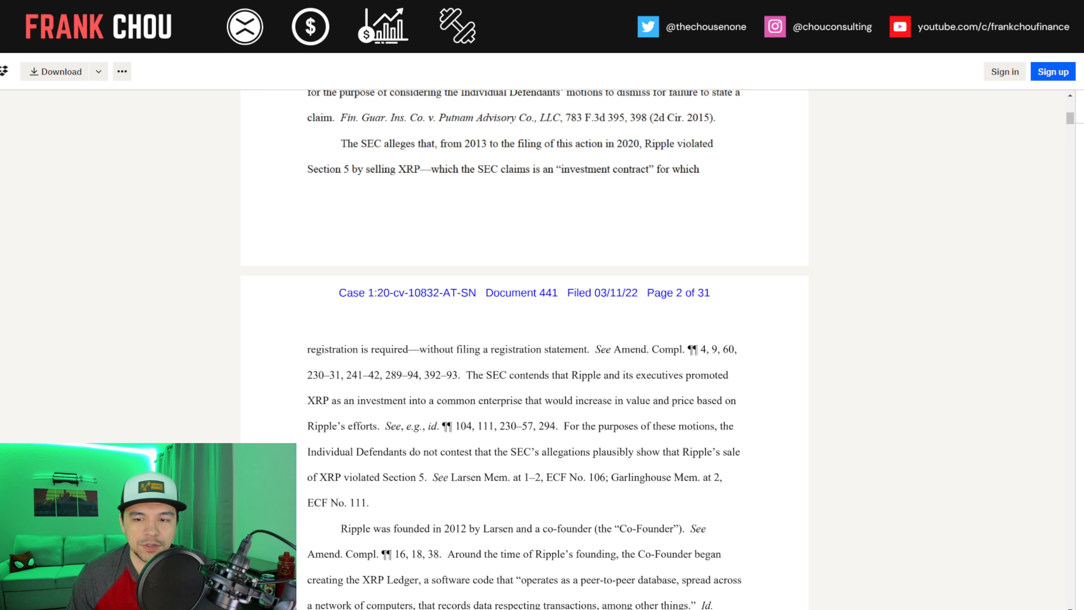
{"action": "scroll", "scroll_direction": "down", "scroll_amount": 3}
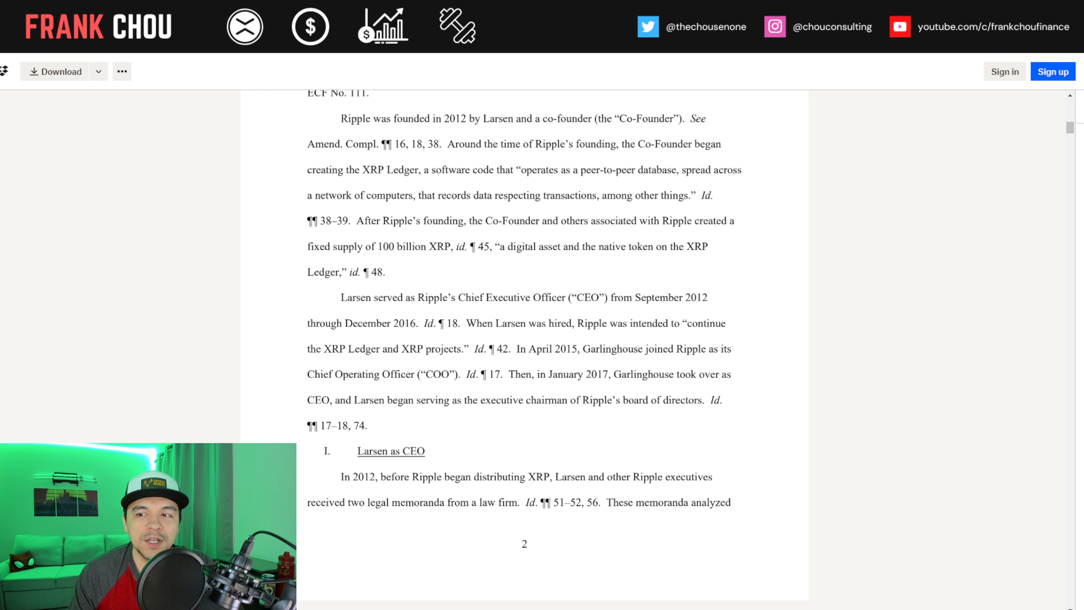
{"action": "scroll", "scroll_direction": "down", "scroll_amount": 3}
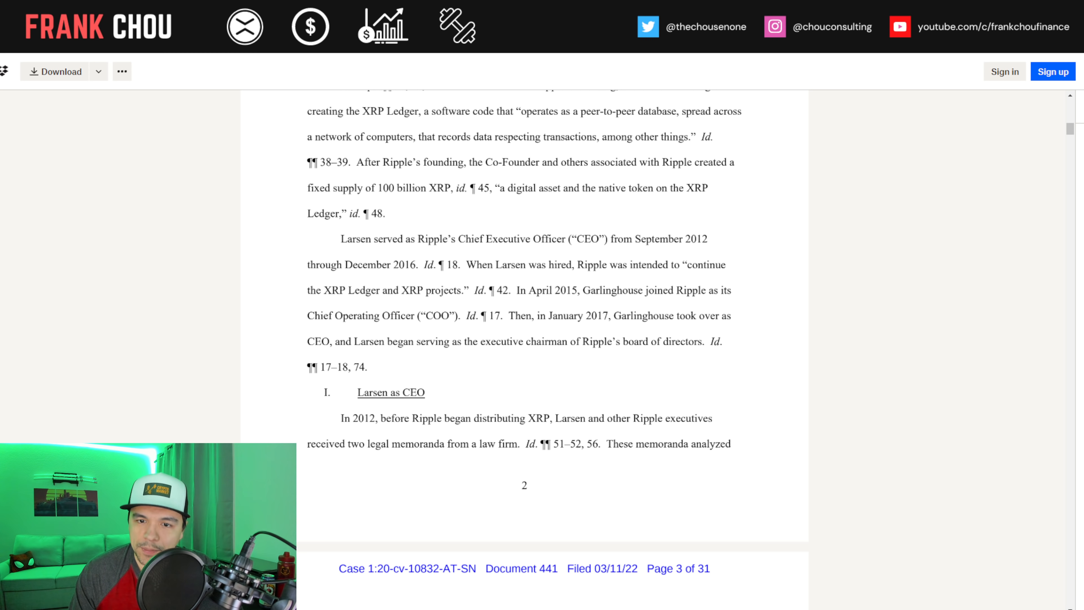
{"action": "scroll", "scroll_direction": "down", "scroll_amount": 3}
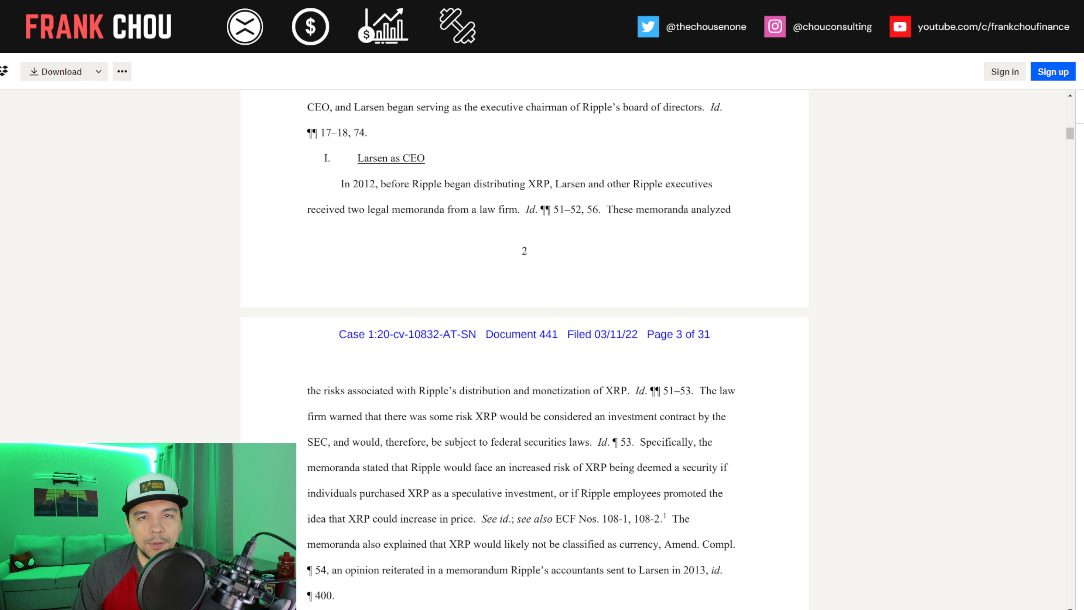
{"action": "scroll", "scroll_direction": "down", "scroll_amount": 3}
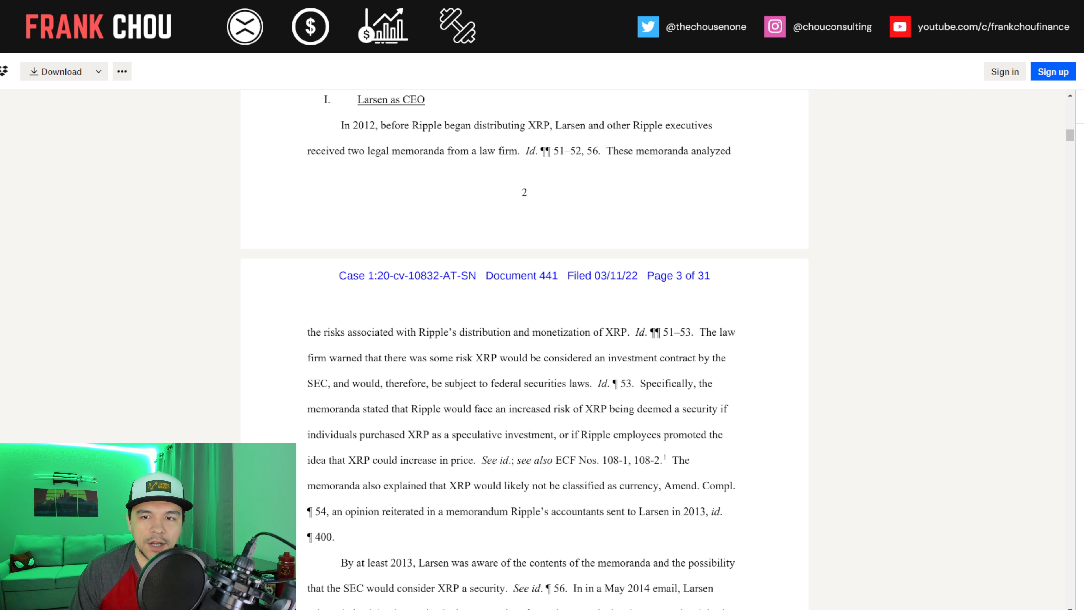
{"action": "scroll", "scroll_direction": "down", "scroll_amount": 3}
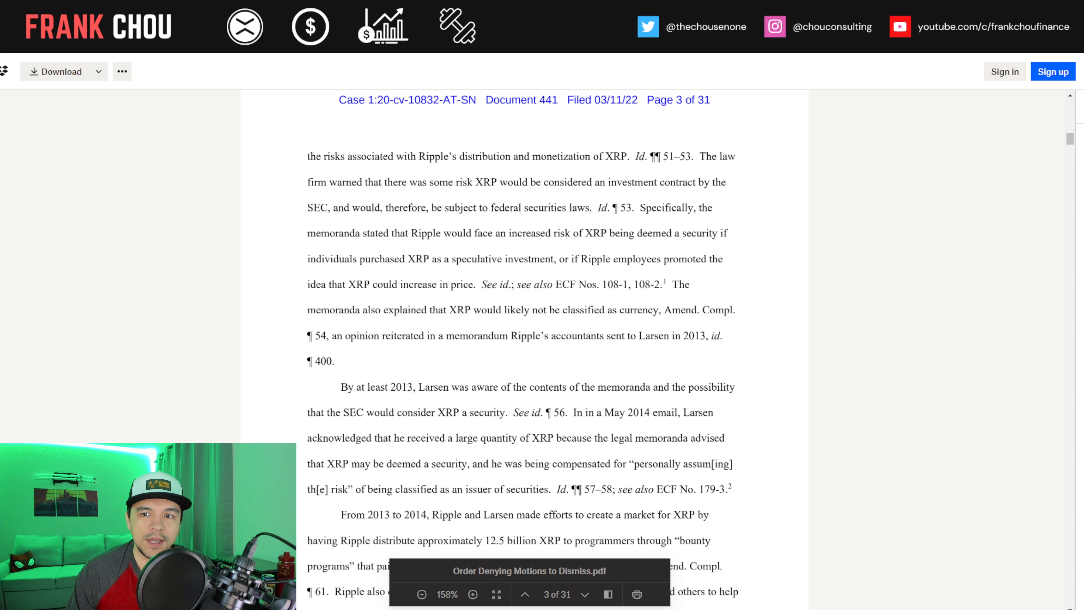
{"action": "scroll", "scroll_direction": "down", "scroll_amount": 3}
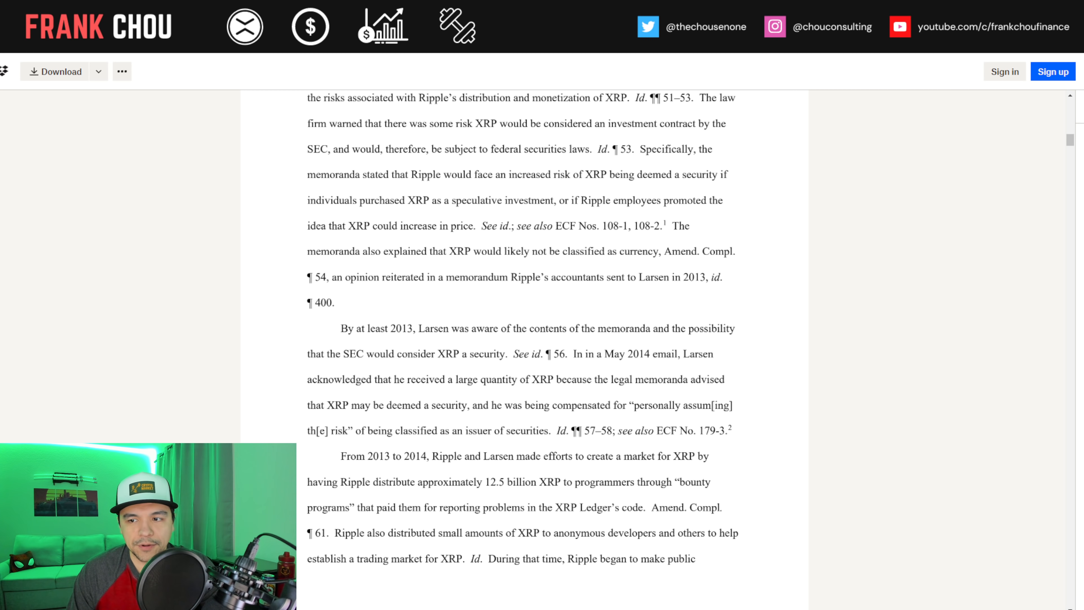
{"action": "scroll", "scroll_direction": "down", "scroll_amount": 3}
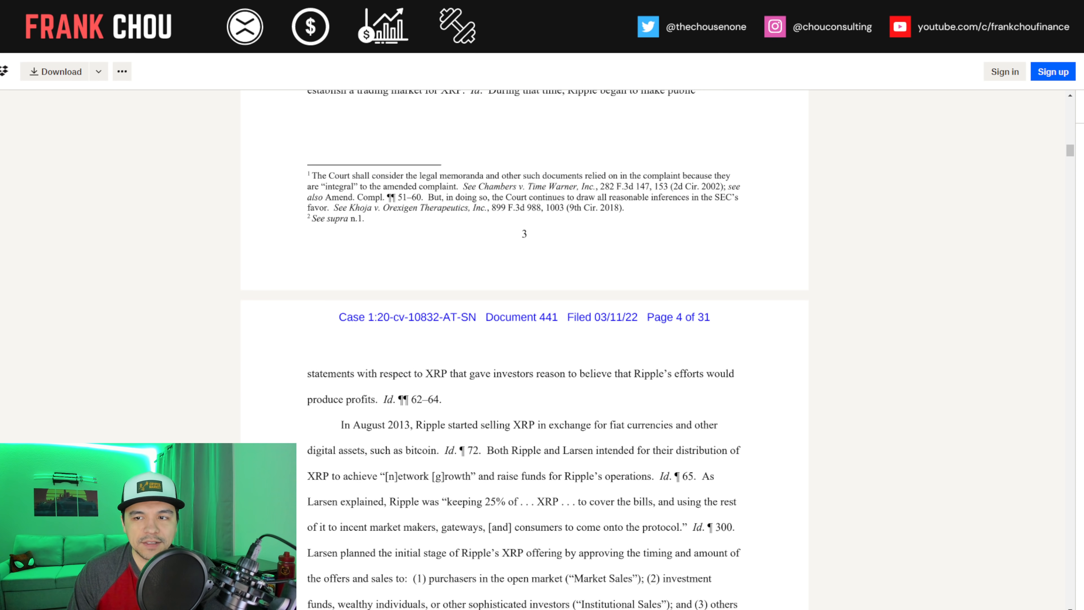
Read page 4 on Ripple's XRP sales to its end until the page 5 header appears
{"action": "scroll", "scroll_direction": "down", "scroll_amount": 3}
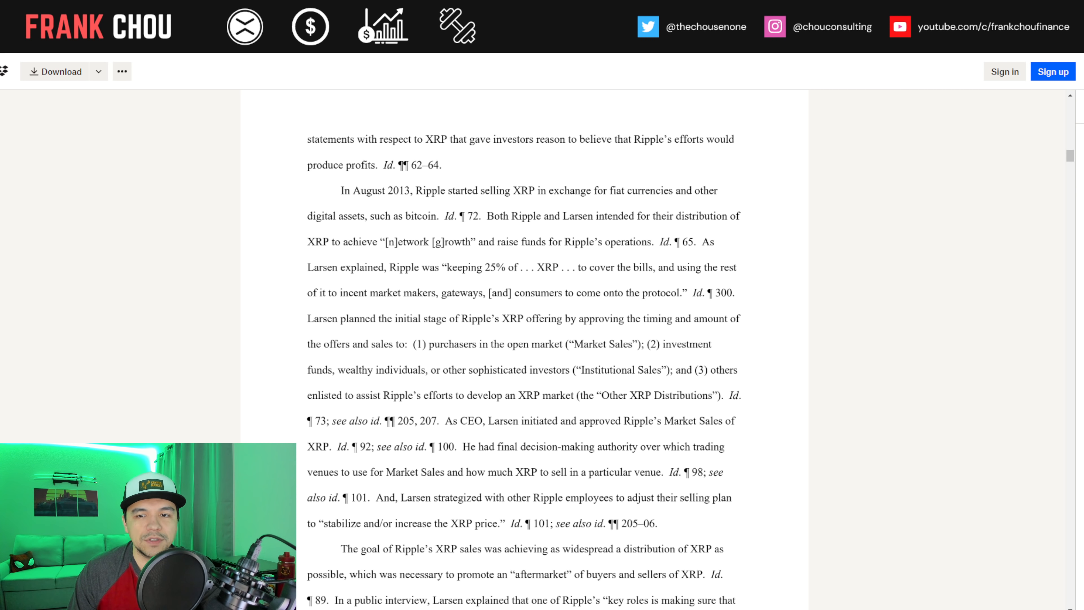
{"action": "scroll", "scroll_direction": "down", "scroll_amount": 3}
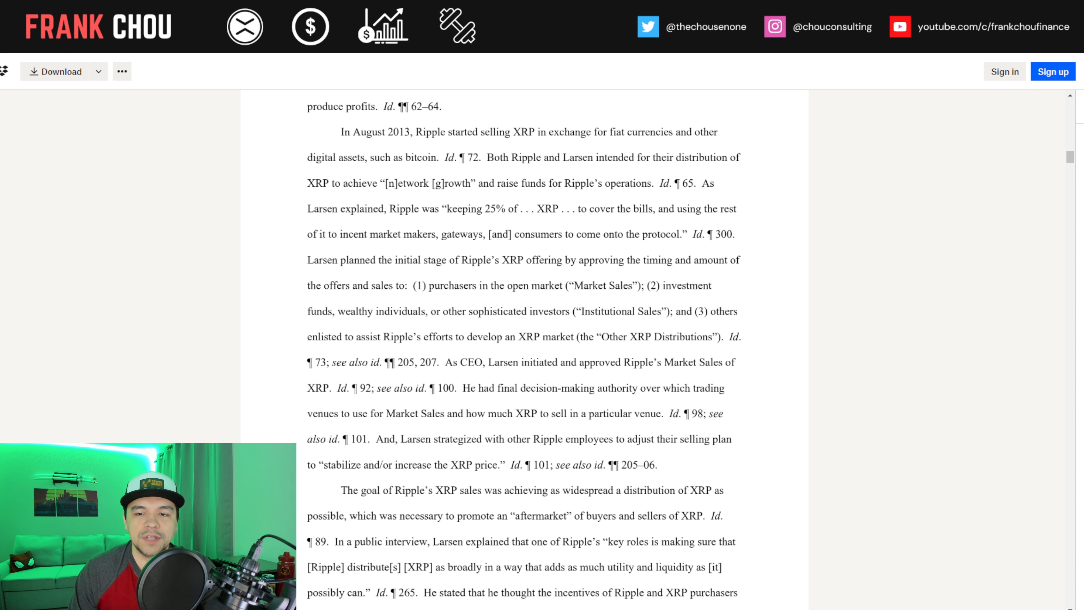
{"action": "scroll", "scroll_direction": "down", "scroll_amount": 3}
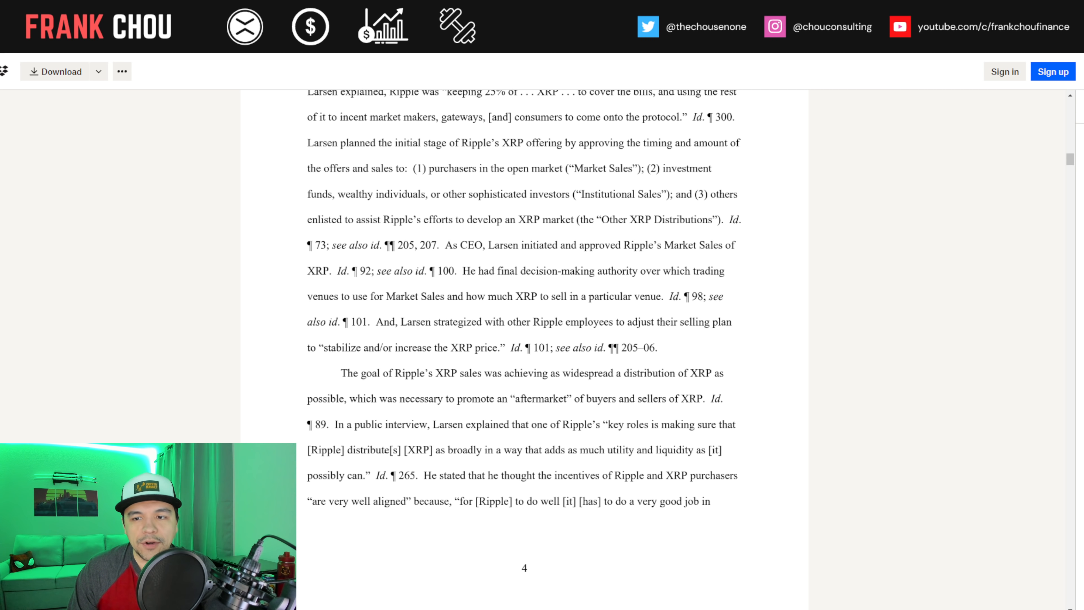
{"action": "scroll", "scroll_direction": "down", "scroll_amount": 3}
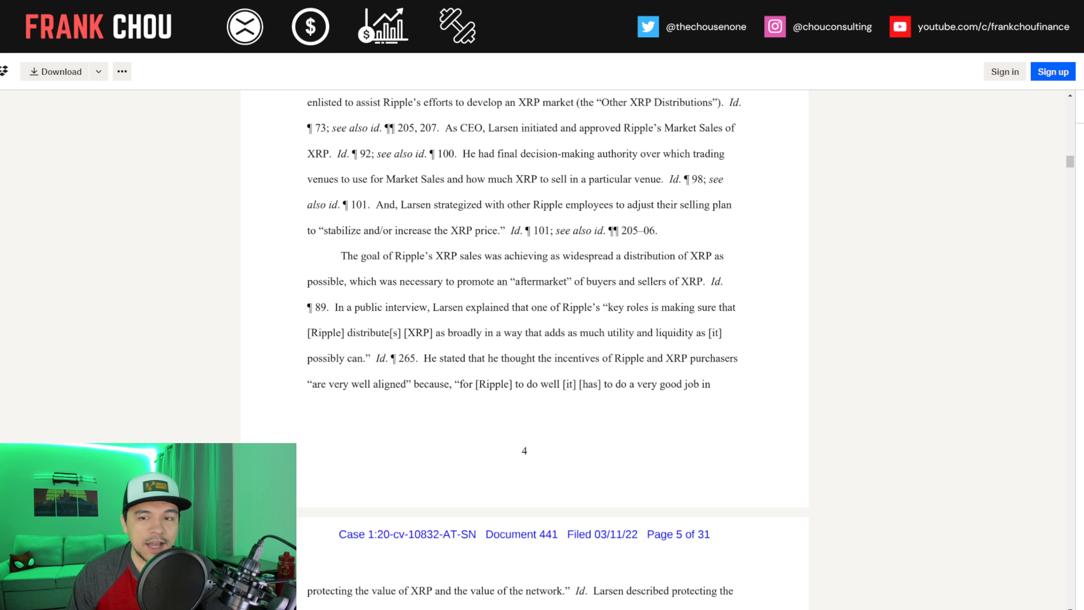
Read page 5 on Garlinghouse's XRP sales role to the bottom, with page 6 showing
{"action": "scroll", "scroll_direction": "down", "scroll_amount": 3}
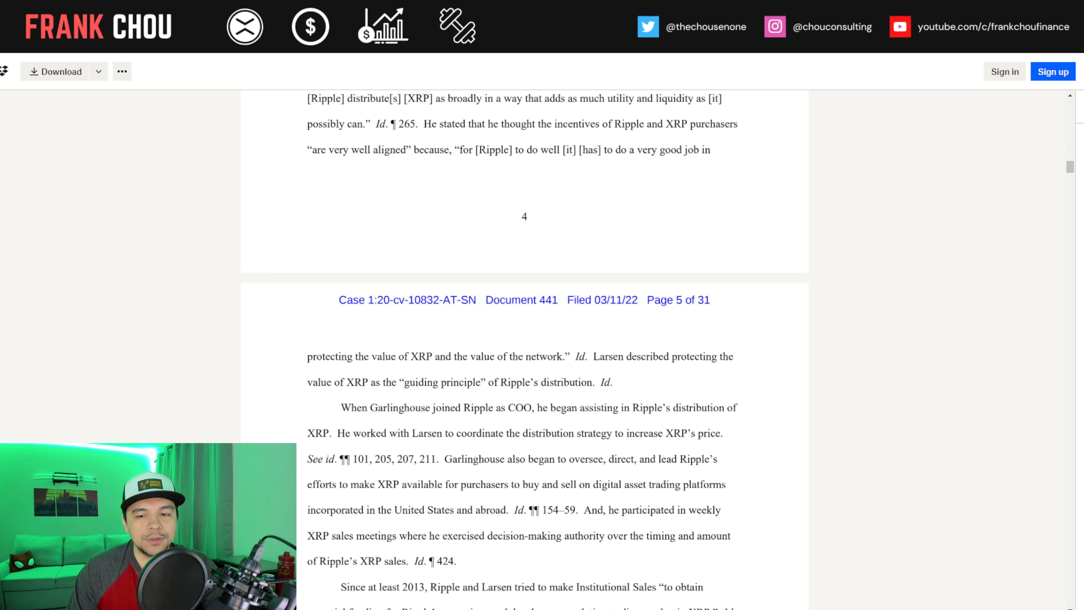
{"action": "scroll", "scroll_direction": "down", "scroll_amount": 3}
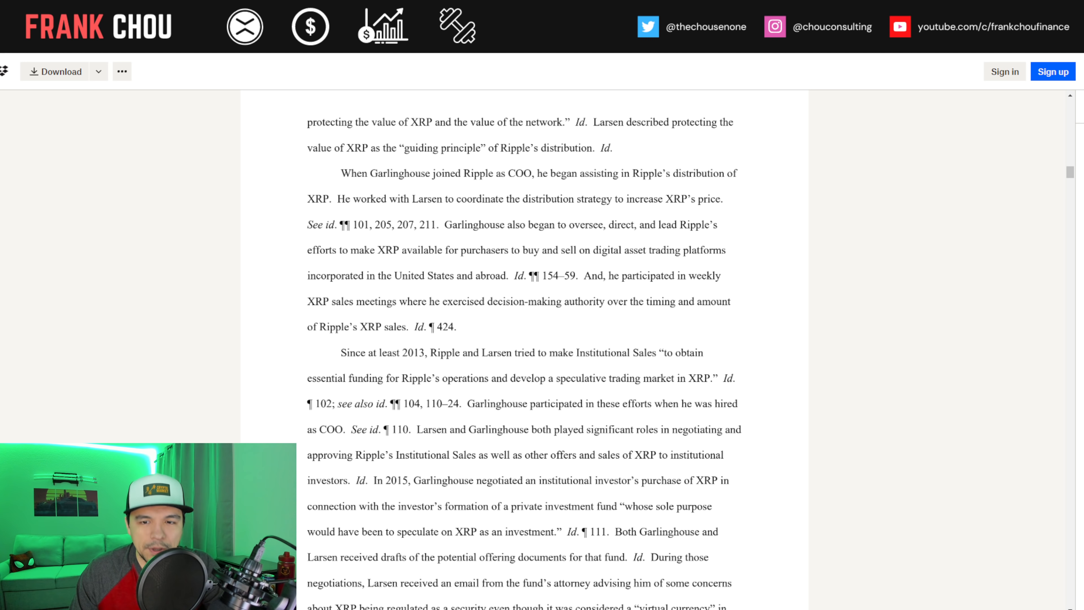
{"action": "scroll", "scroll_direction": "down", "scroll_amount": 3}
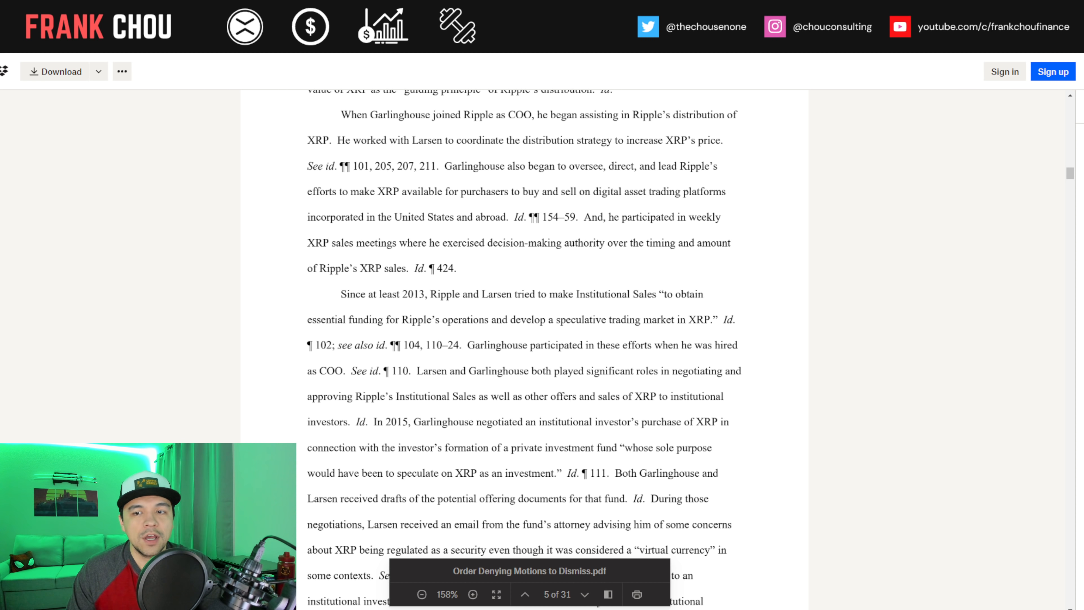
{"action": "scroll", "scroll_direction": "down", "scroll_amount": 3}
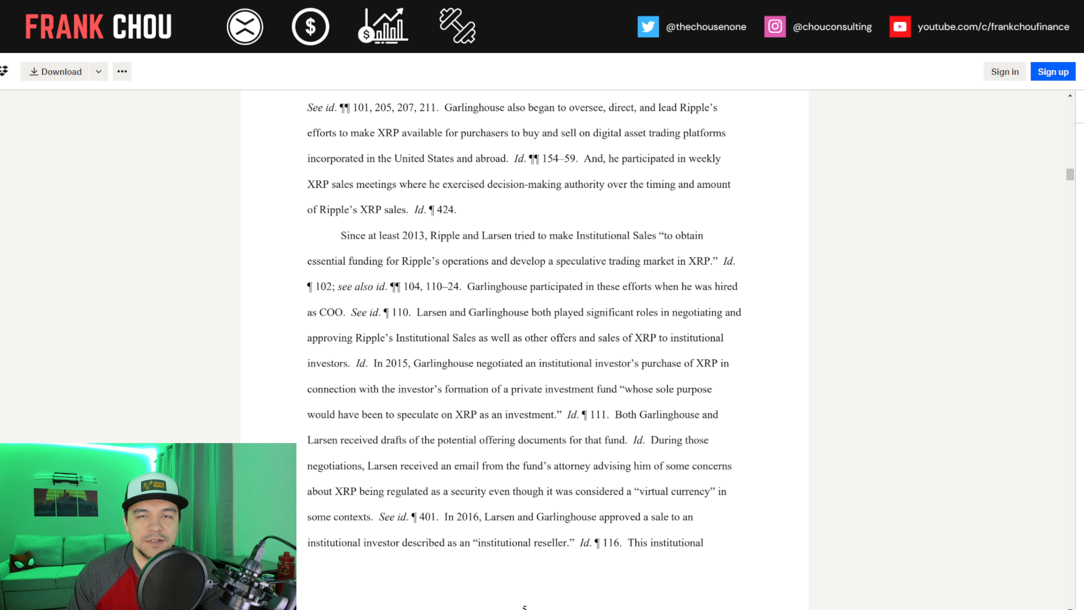
{"action": "scroll", "scroll_direction": "down", "scroll_amount": 3}
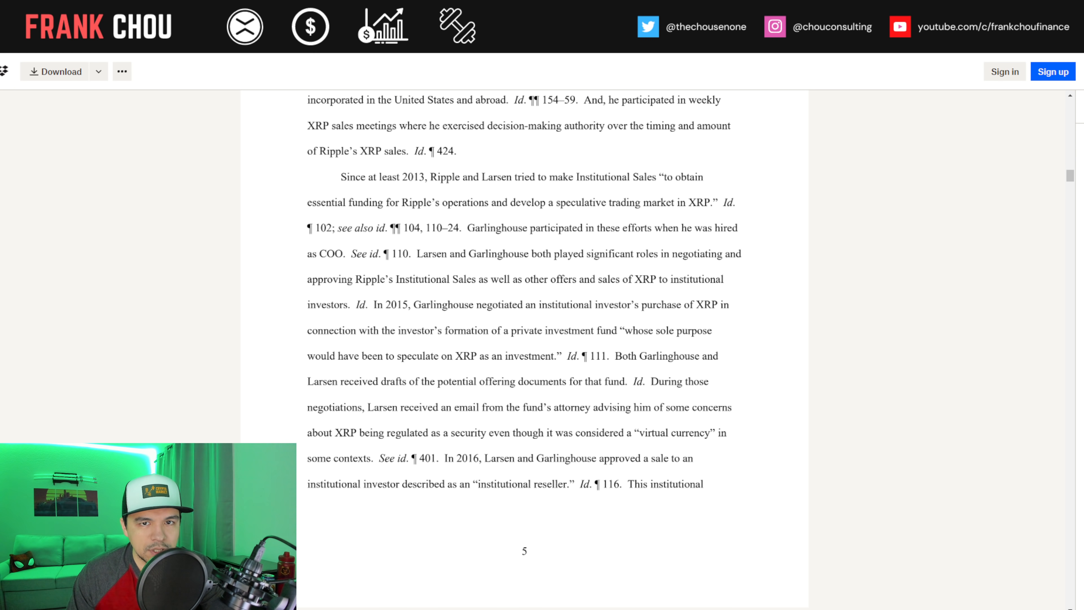
{"action": "scroll", "scroll_direction": "down", "scroll_amount": 3}
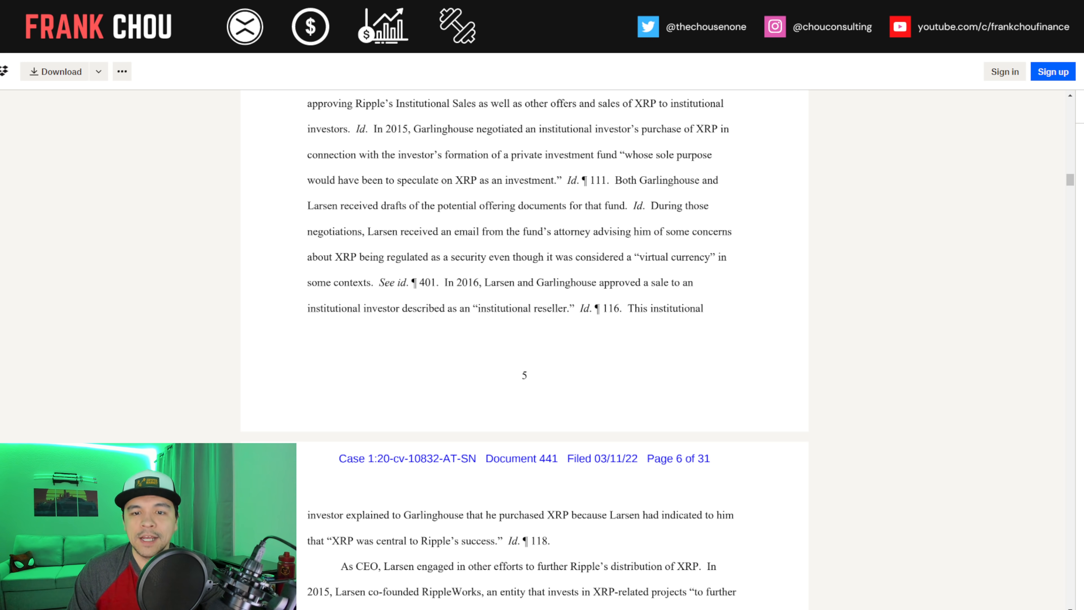
Read page 6 through the May 2015 settlement paragraph to the 'II. Garlinghouse as CEO' heading
{"action": "scroll", "scroll_direction": "down", "scroll_amount": 3}
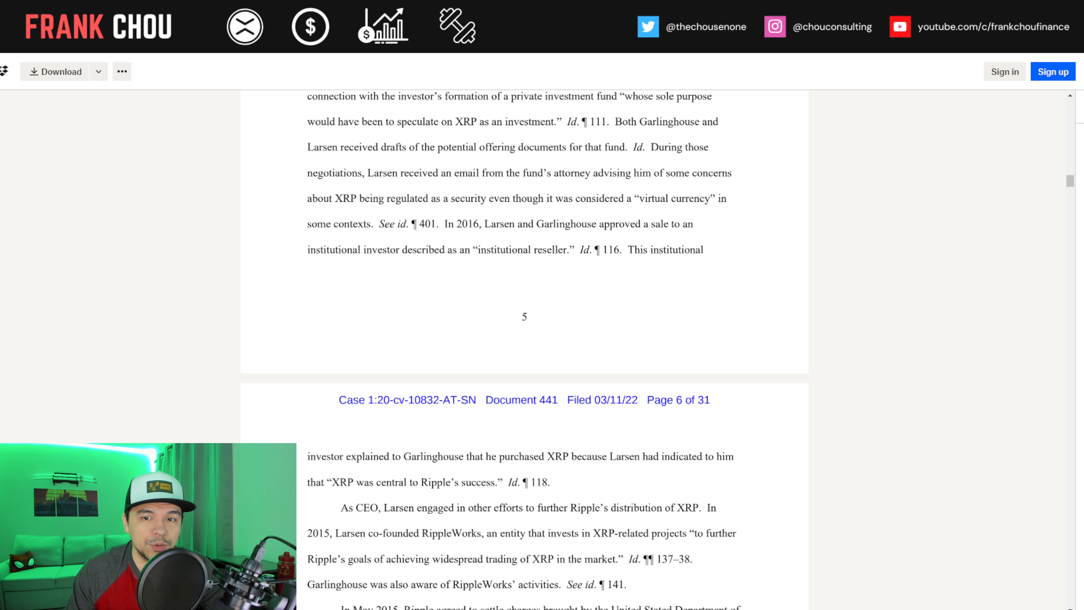
{"action": "scroll", "scroll_direction": "down", "scroll_amount": 3}
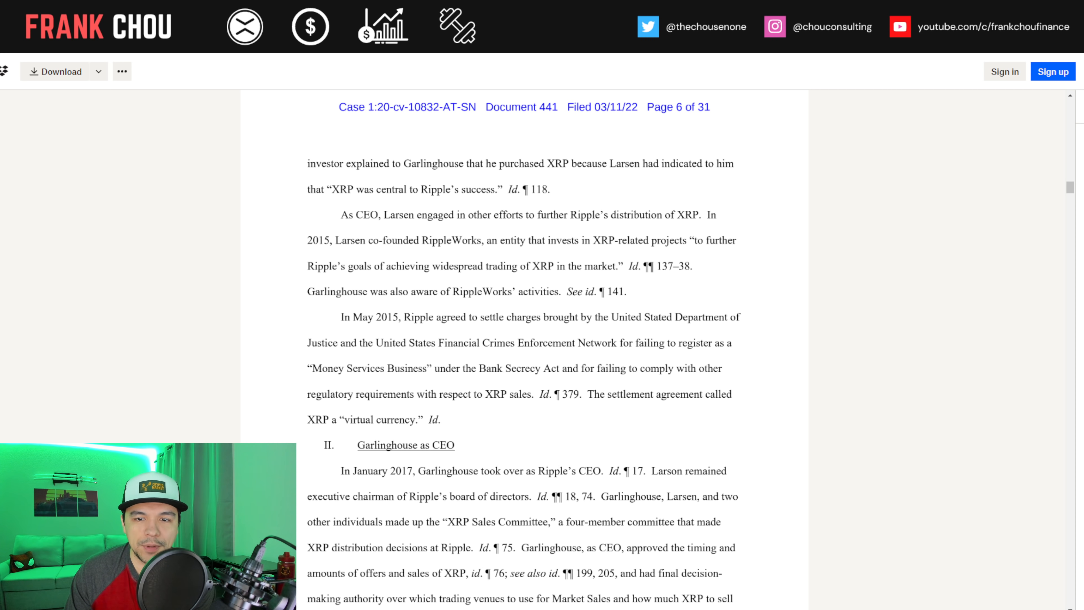
{"action": "scroll", "scroll_direction": "down", "scroll_amount": 3}
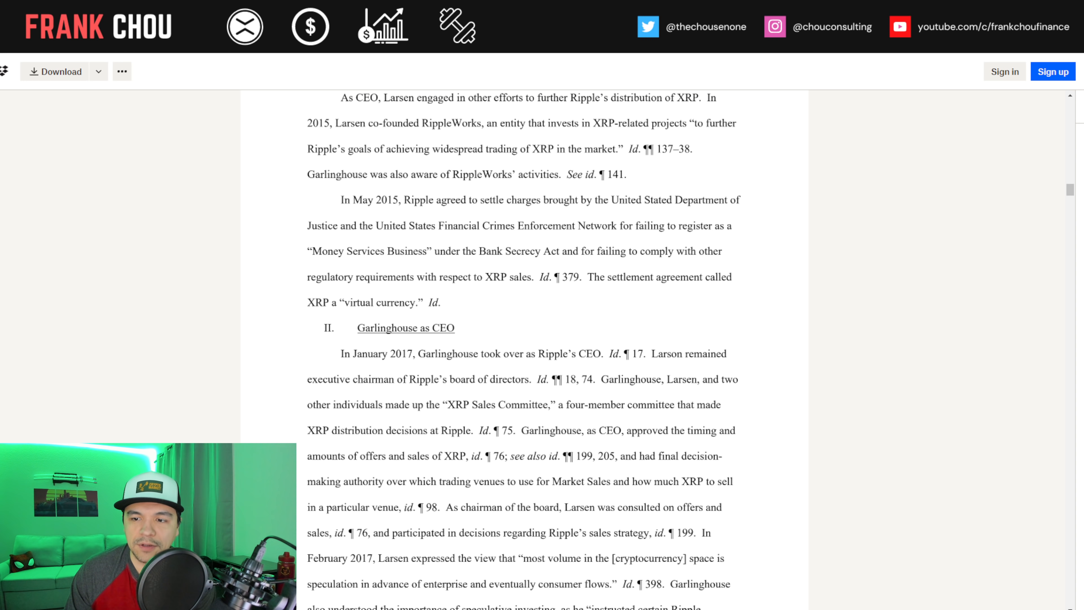
Read the Garlinghouse as CEO section past the page 6 footer until page 7's header shows
{"action": "scroll", "scroll_direction": "down", "scroll_amount": 3}
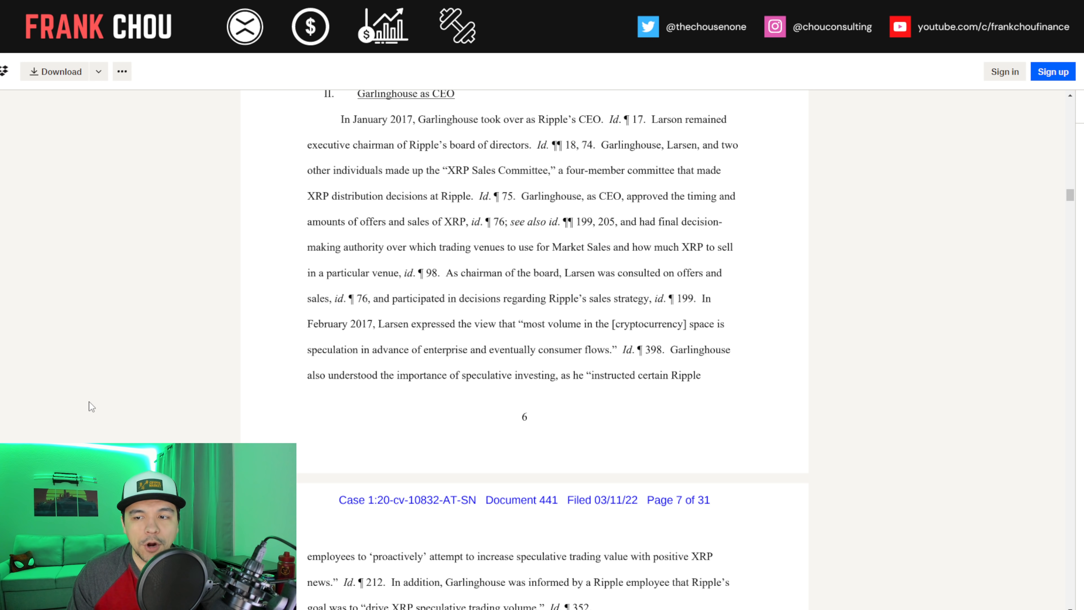
Read page 7 on exchange listings and the XRP Escrow until the paragraph runs onto page 8
{"action": "scroll", "scroll_direction": "down", "scroll_amount": 3}
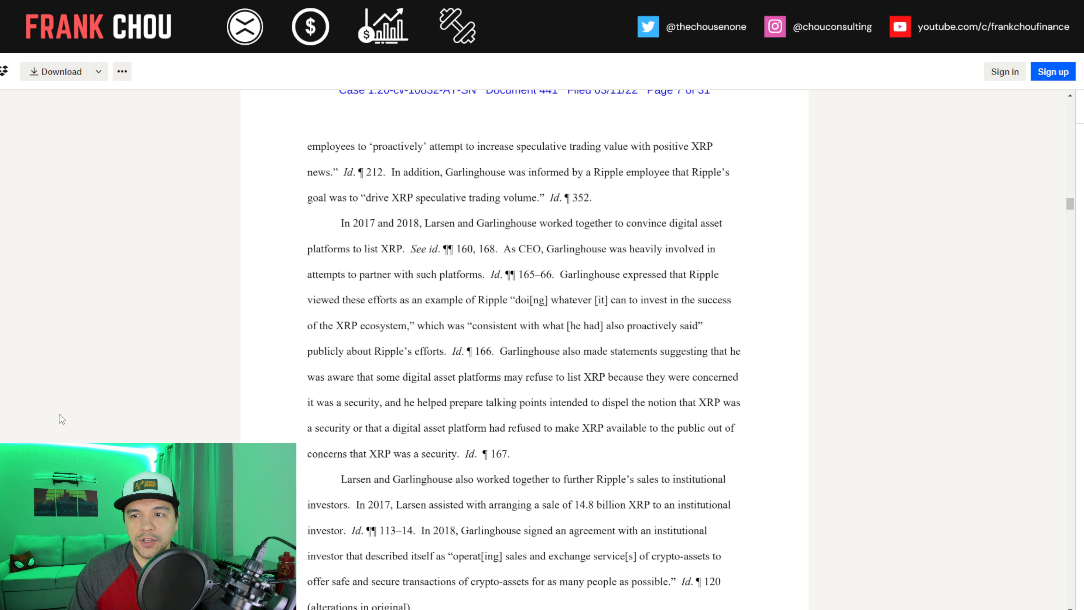
{"action": "scroll", "scroll_direction": "down", "scroll_amount": 3}
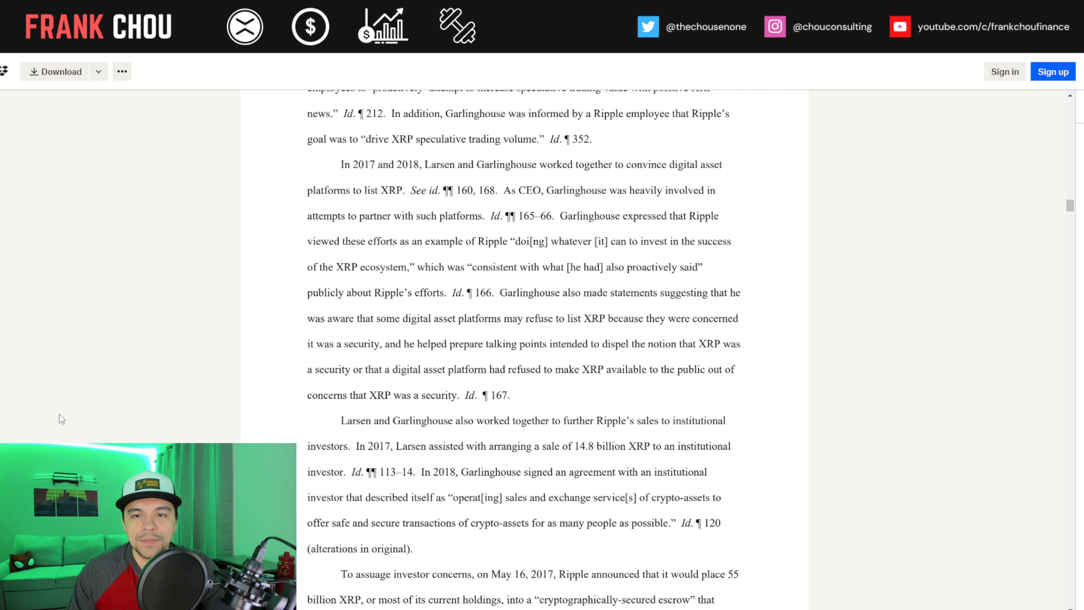
{"action": "scroll", "scroll_direction": "down", "scroll_amount": 3}
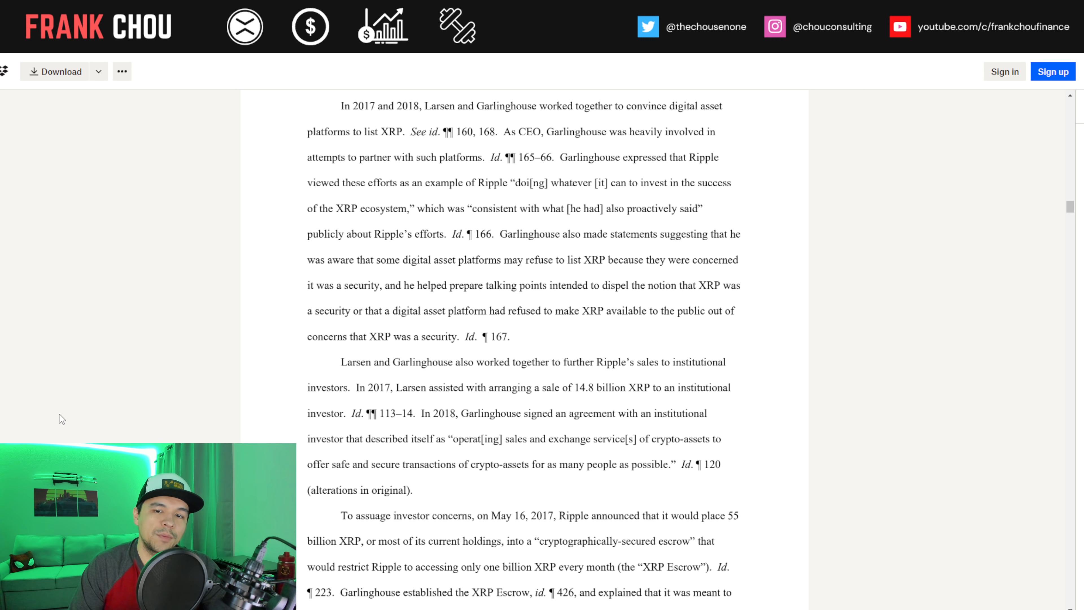
{"action": "scroll", "scroll_direction": "down", "scroll_amount": 3}
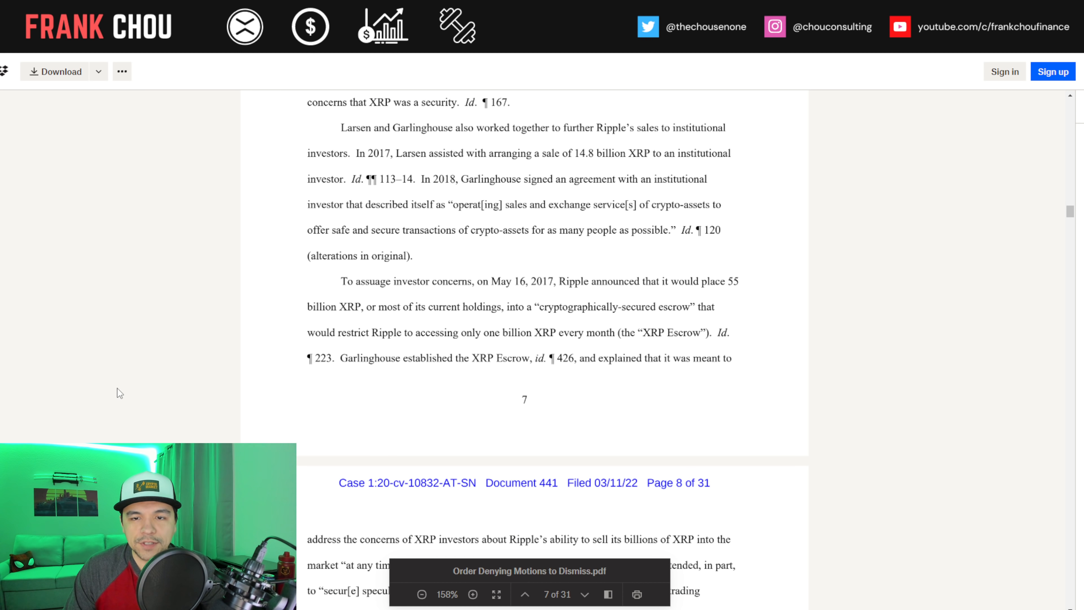
{"action": "mouse_move", "coordinate": [114, 390]}
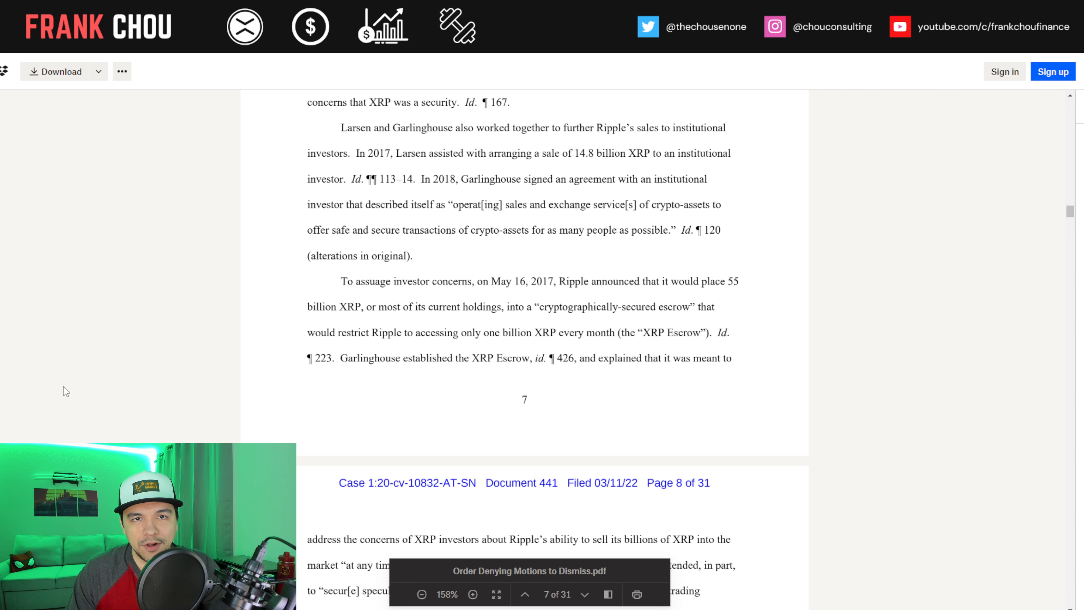
Read page 8 through the cross-border payment platform paragraph to Garlinghouse's statements on XRP liquidity and price
{"action": "scroll", "scroll_direction": "down", "scroll_amount": 3}
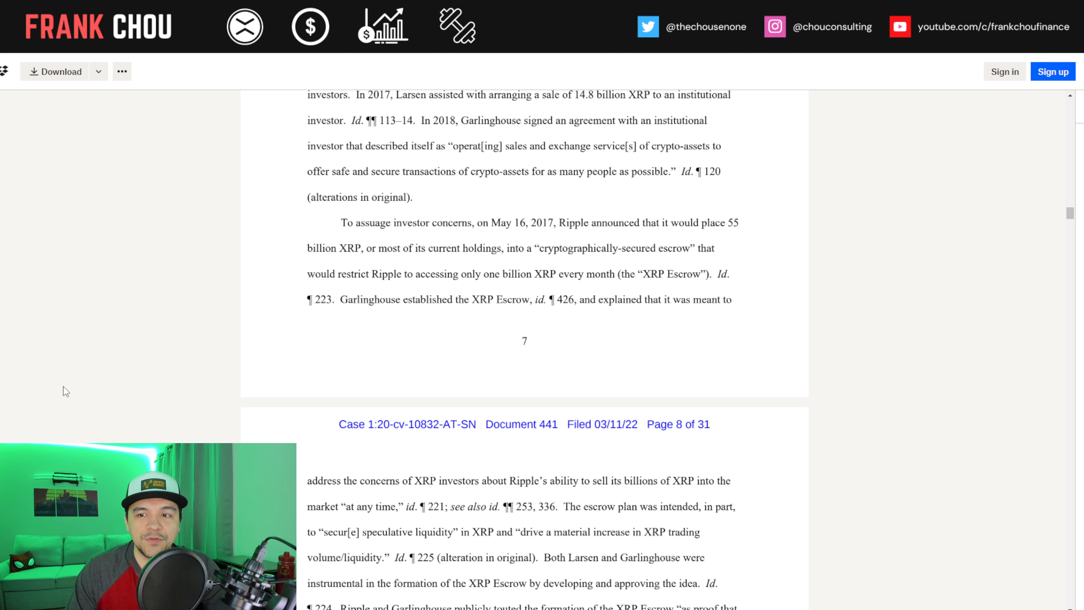
{"action": "scroll", "scroll_direction": "down", "scroll_amount": 3}
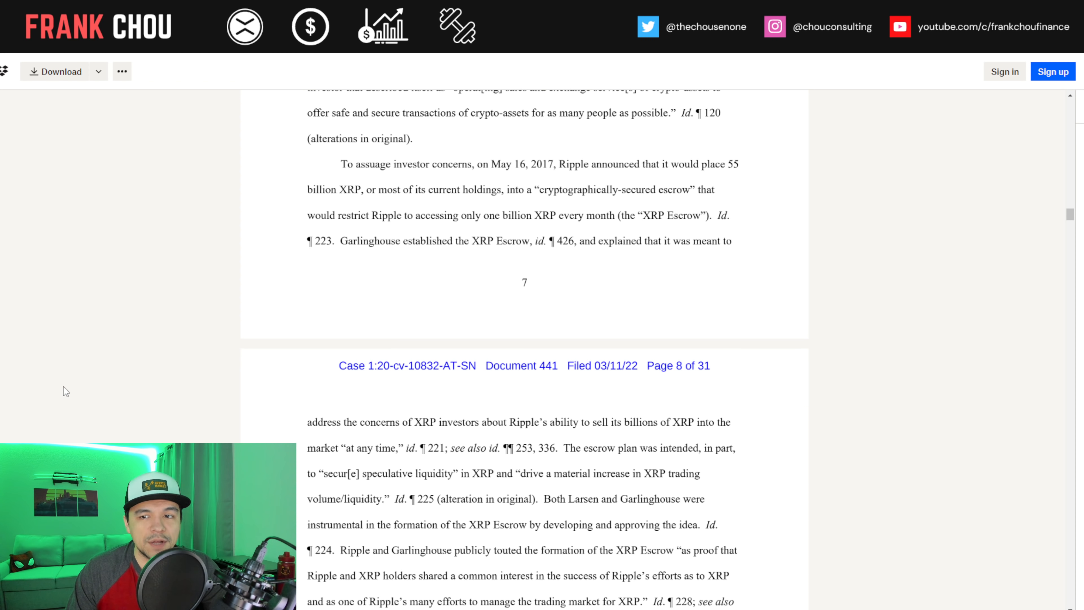
{"action": "scroll", "scroll_direction": "down", "scroll_amount": 3}
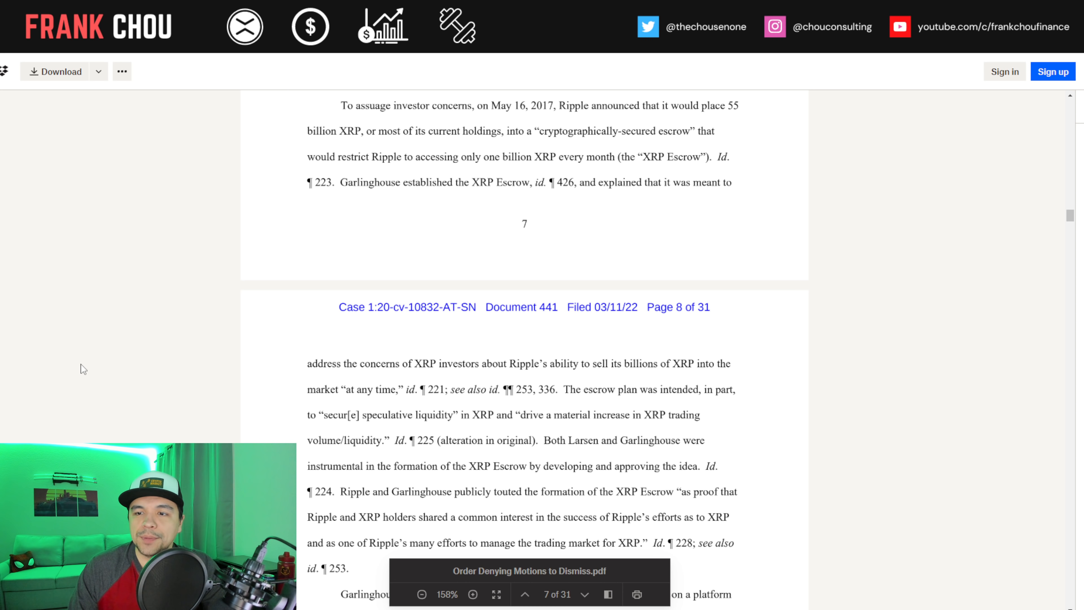
{"action": "scroll", "scroll_direction": "down", "scroll_amount": 3}
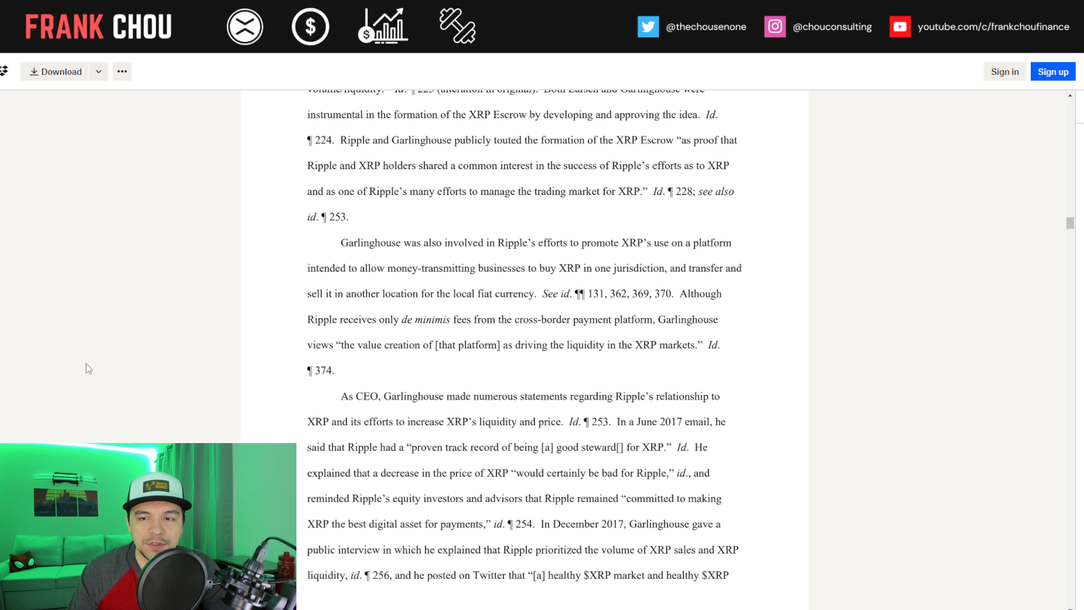
Scroll past the page 8 footer to the top of page 9 on Garlinghouse's Twitter posts
{"action": "scroll", "scroll_direction": "down", "scroll_amount": 3}
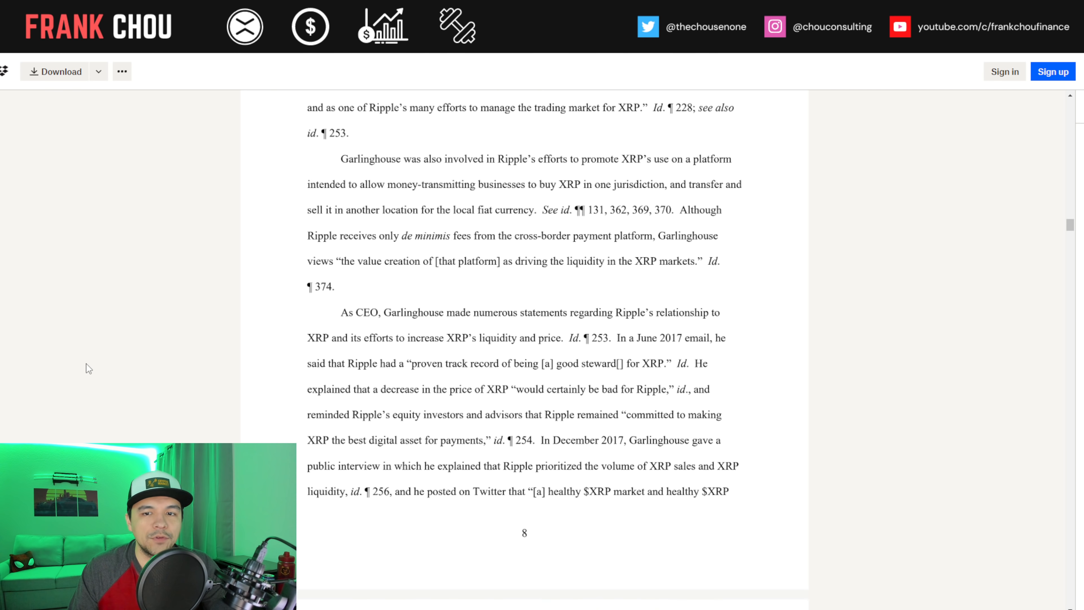
{"action": "scroll", "scroll_direction": "down", "scroll_amount": 3}
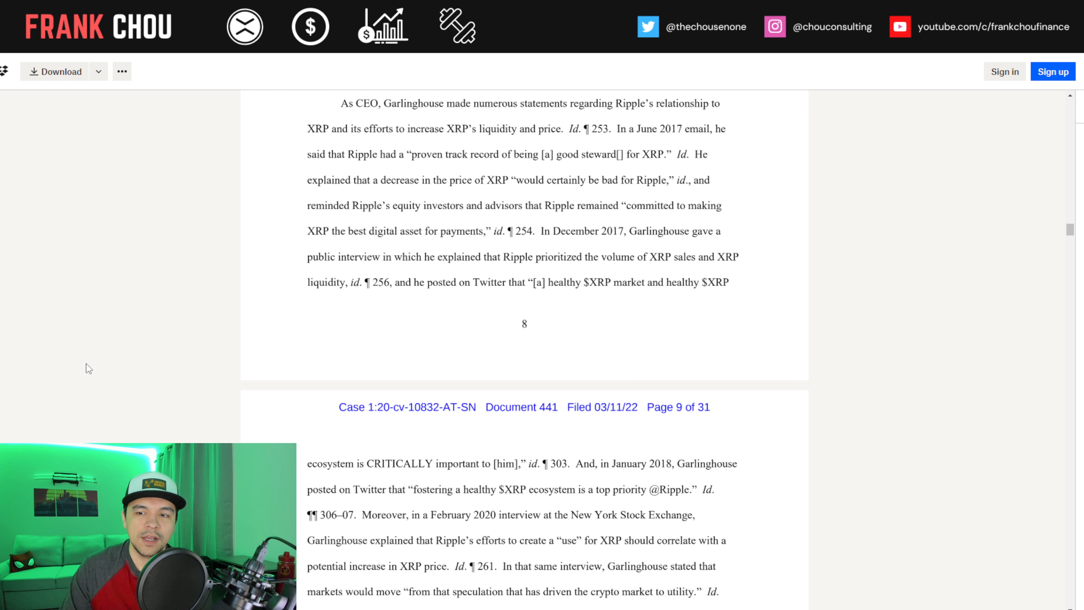
Scroll through the rest of page 9 to page 10's paragraph on XRP purchasers' speculative holdings
{"action": "scroll", "scroll_direction": "down", "scroll_amount": 3}
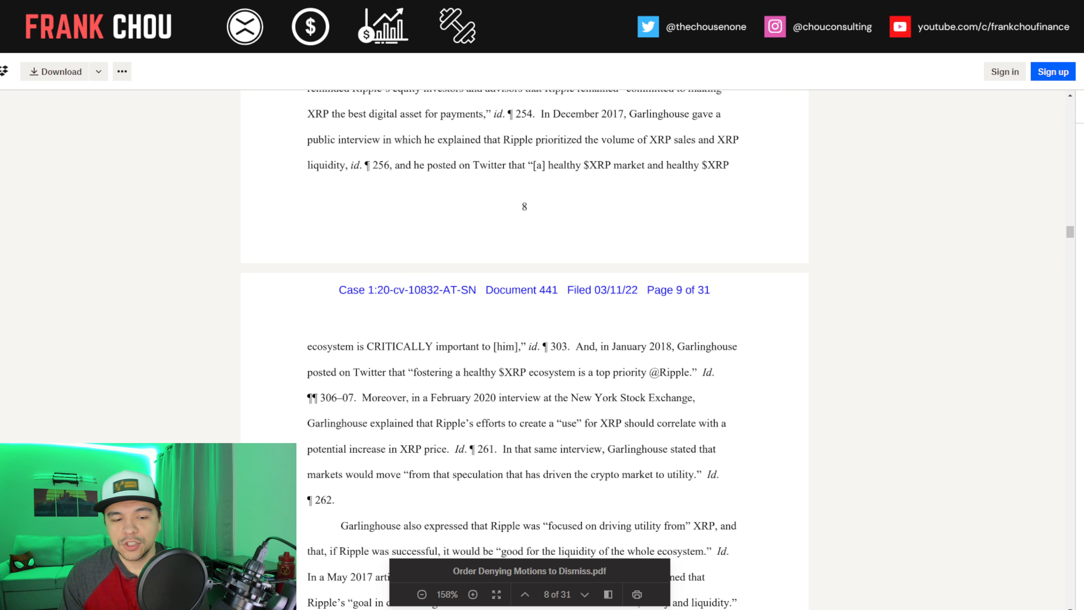
{"action": "scroll", "scroll_direction": "down", "scroll_amount": 3}
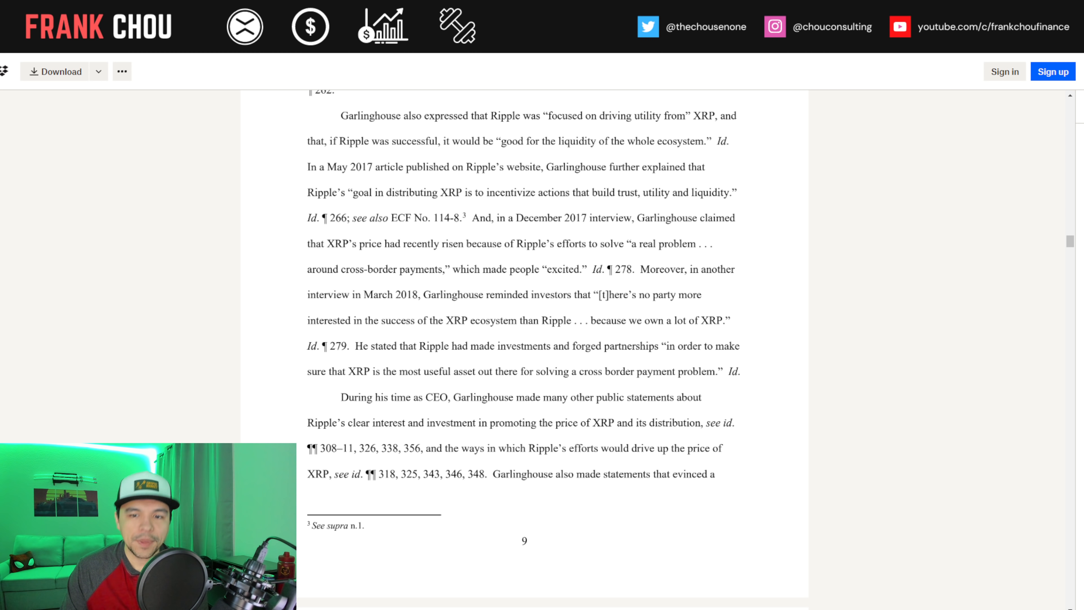
{"action": "scroll", "scroll_direction": "down", "scroll_amount": 3}
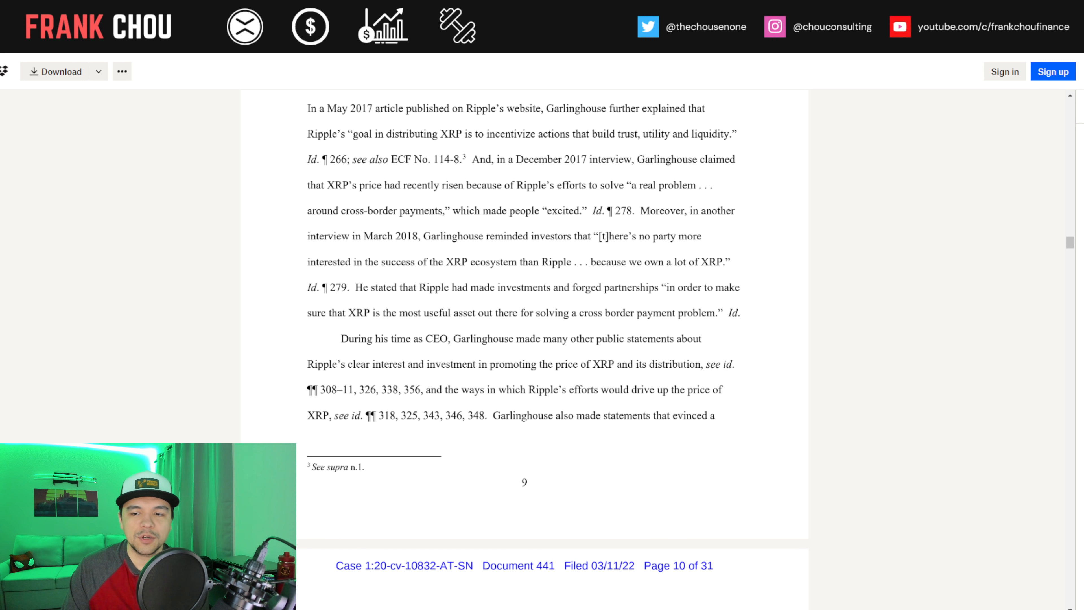
{"action": "scroll", "scroll_direction": "down", "scroll_amount": 3}
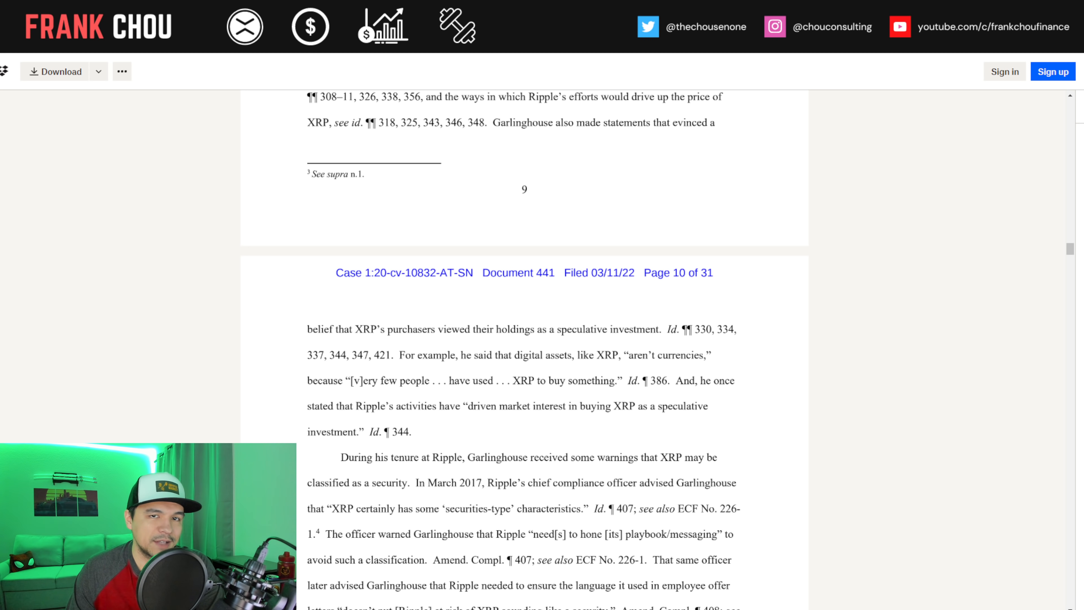
Scroll down page 10 to the DAO Report paragraph, its footnotes and the page number
{"action": "scroll", "scroll_direction": "down", "scroll_amount": 3}
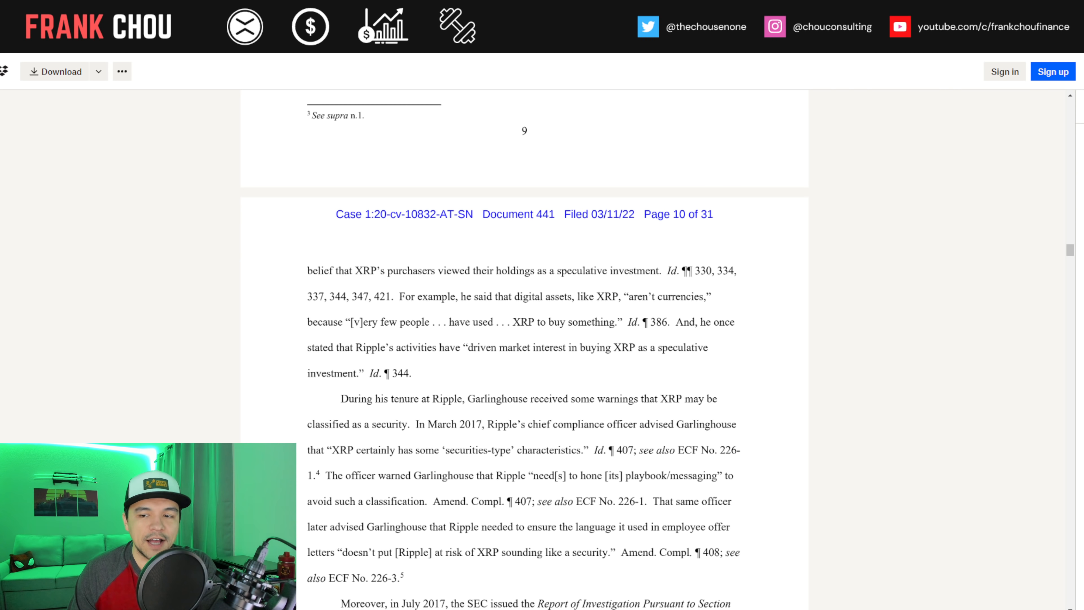
{"action": "scroll", "scroll_direction": "down", "scroll_amount": 3}
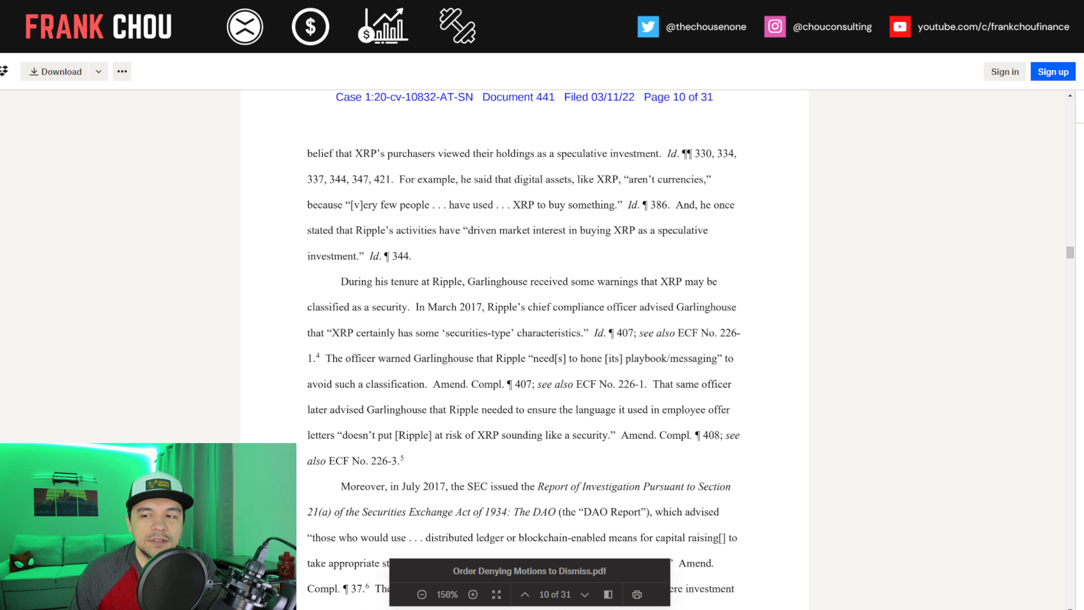
{"action": "scroll", "scroll_direction": "down", "scroll_amount": 3}
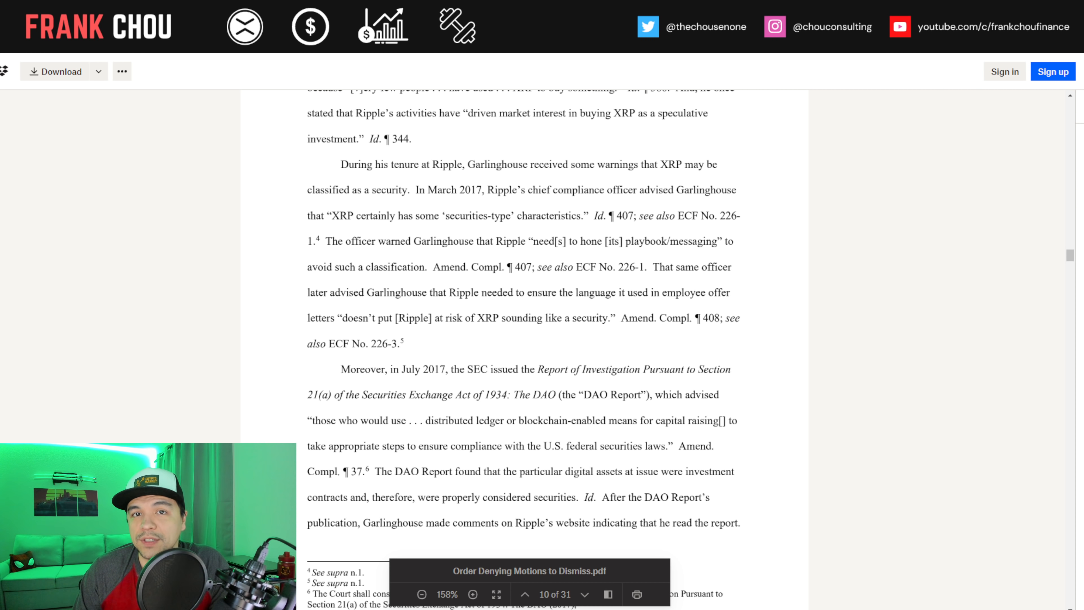
{"action": "scroll", "scroll_direction": "down", "scroll_amount": 3}
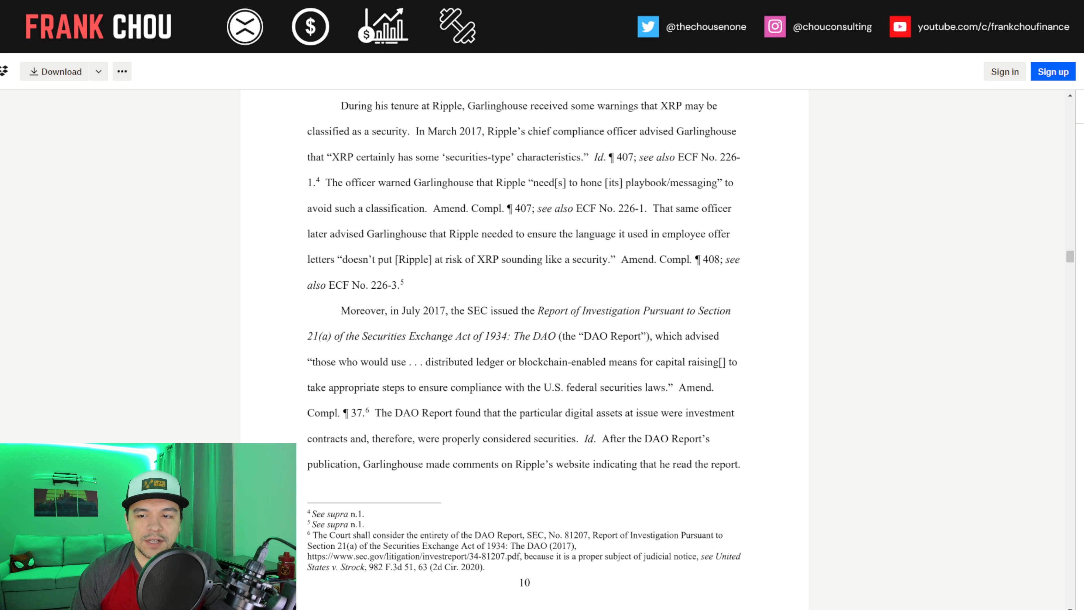
Scroll past page 11 to the 'III. Larsen's and Garlinghouse's Personal Sales of XRP' heading
{"action": "scroll", "scroll_direction": "down", "scroll_amount": 3}
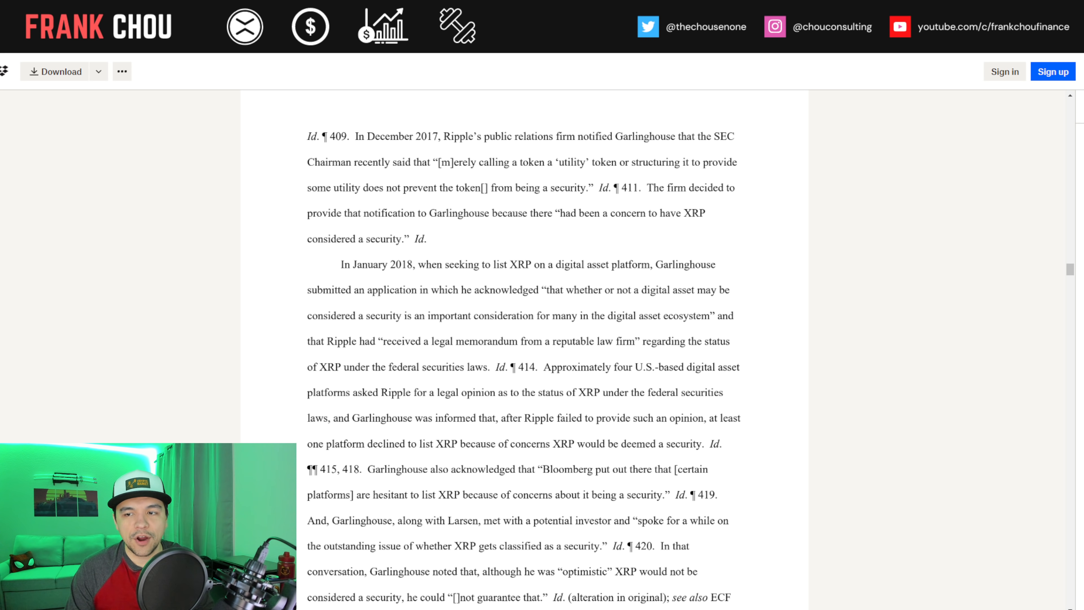
{"action": "scroll", "scroll_direction": "down", "scroll_amount": 3}
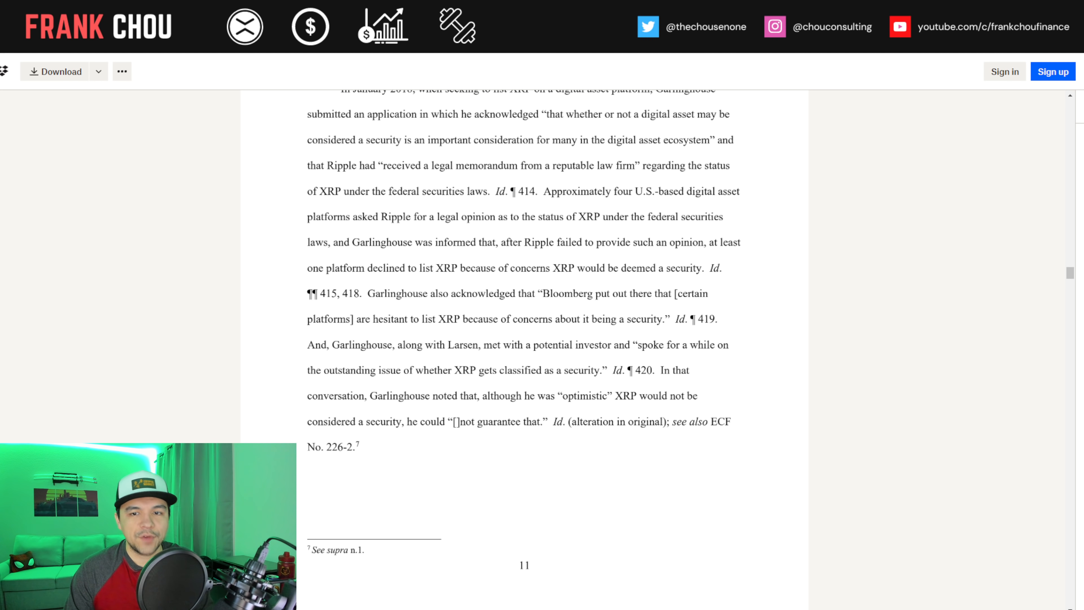
{"action": "scroll", "scroll_direction": "down", "scroll_amount": 3}
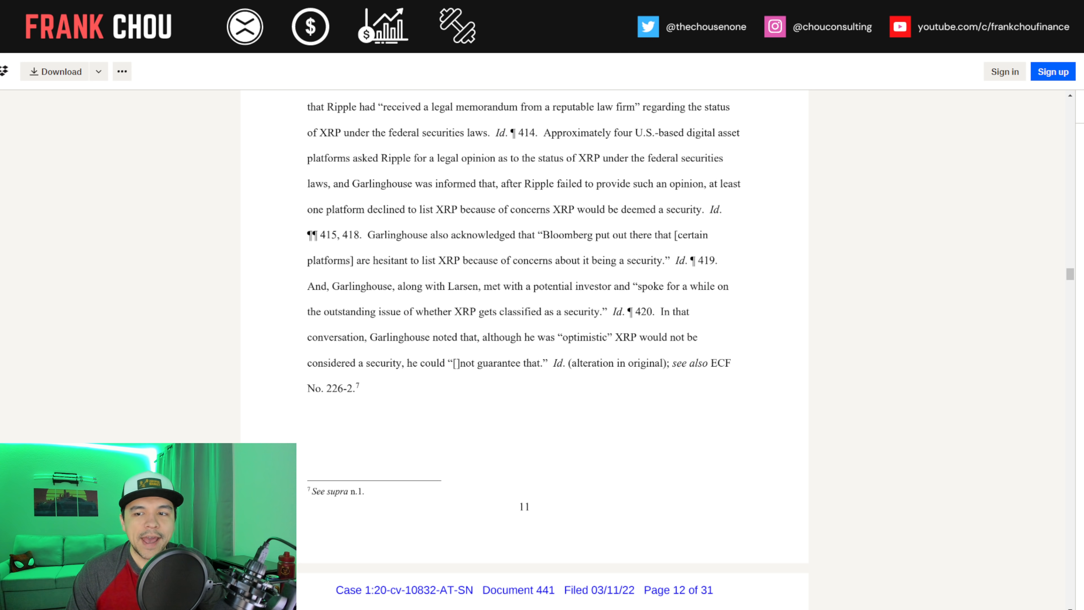
{"action": "scroll", "scroll_direction": "down", "scroll_amount": 3}
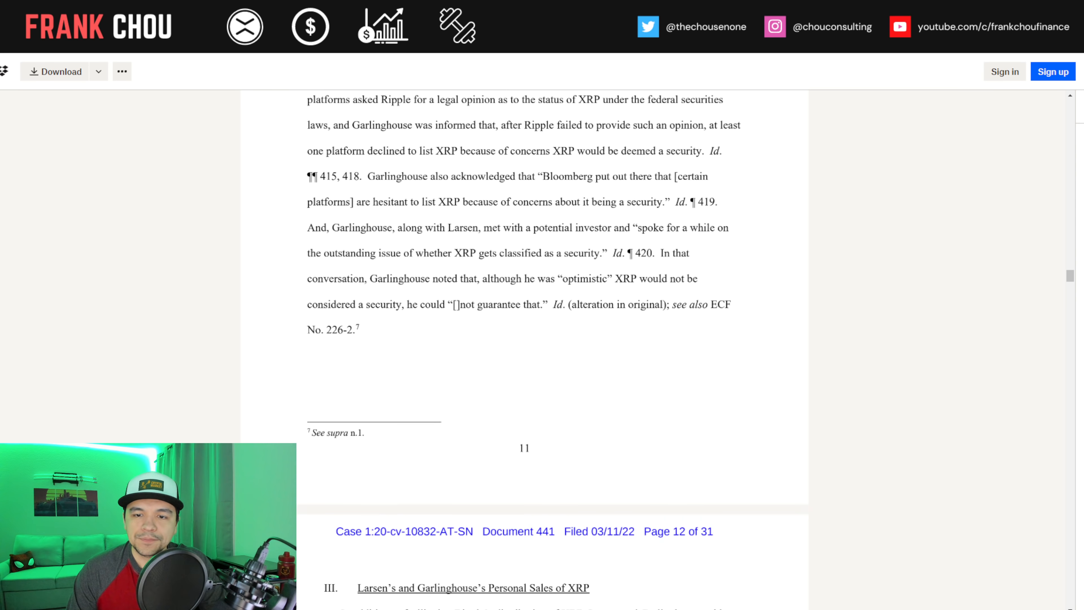
{"action": "scroll", "scroll_direction": "down", "scroll_amount": 3}
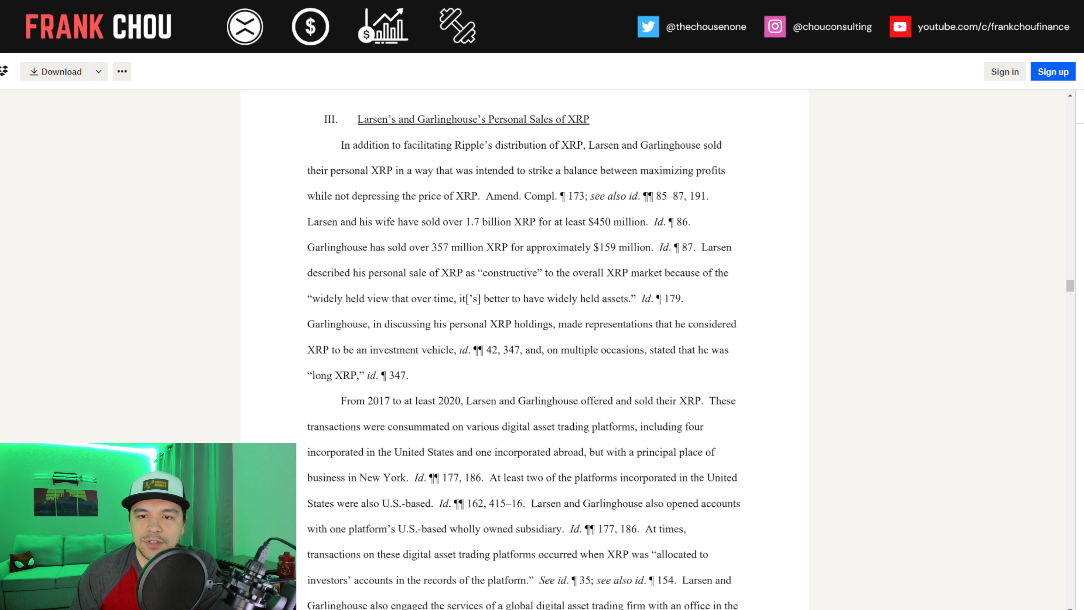
Scroll through the rest of page 12 to the ANALYSIS and Legal Standard headings on page 13
{"action": "scroll", "scroll_direction": "down", "scroll_amount": 3}
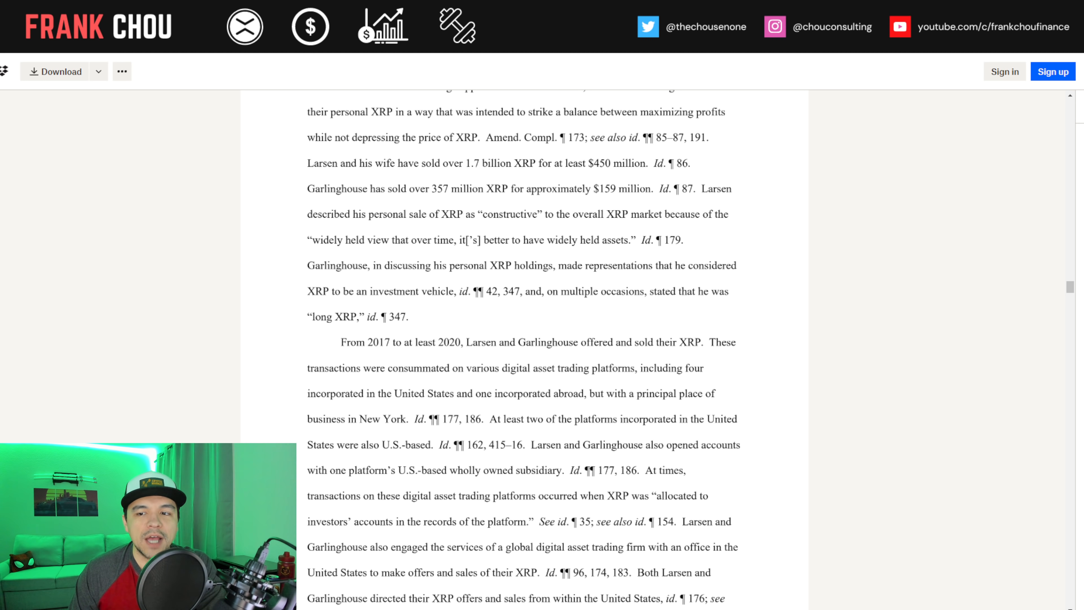
{"action": "scroll", "scroll_direction": "down", "scroll_amount": 3}
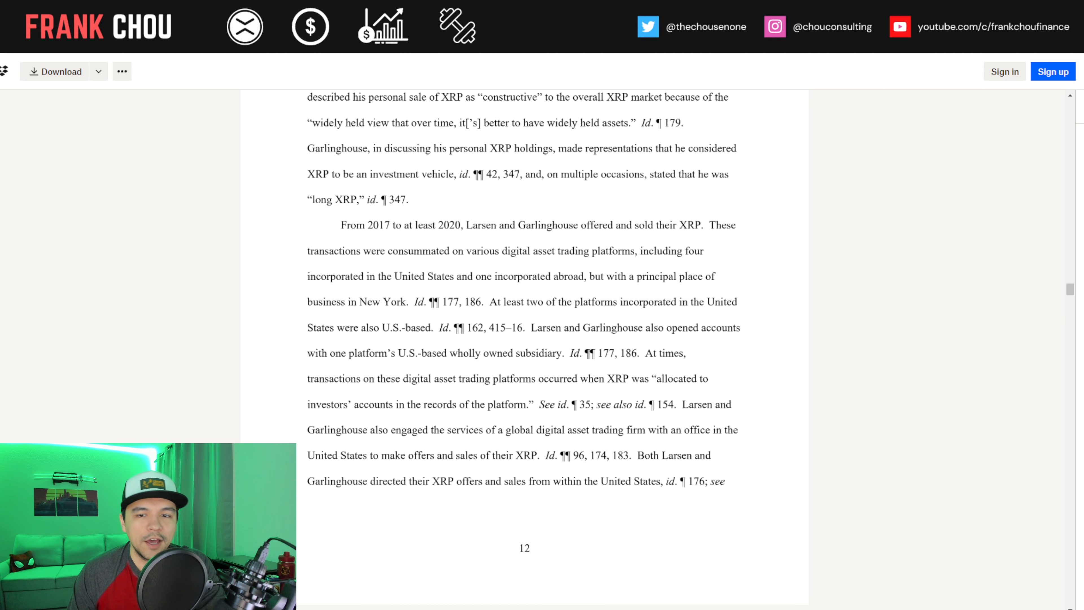
{"action": "scroll", "scroll_direction": "down", "scroll_amount": 3}
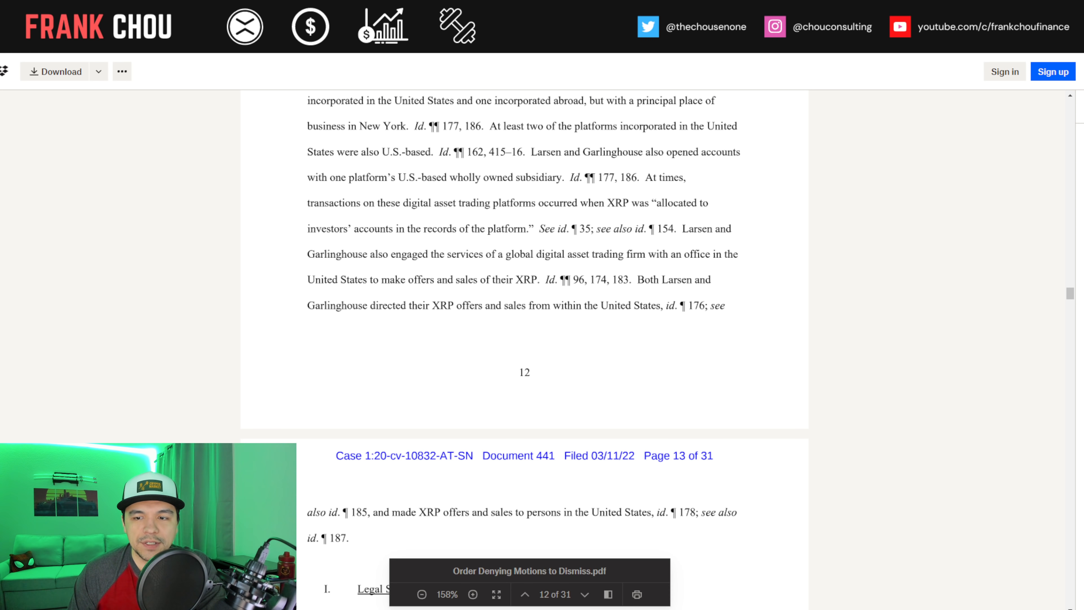
{"action": "scroll", "scroll_direction": "down", "scroll_amount": 3}
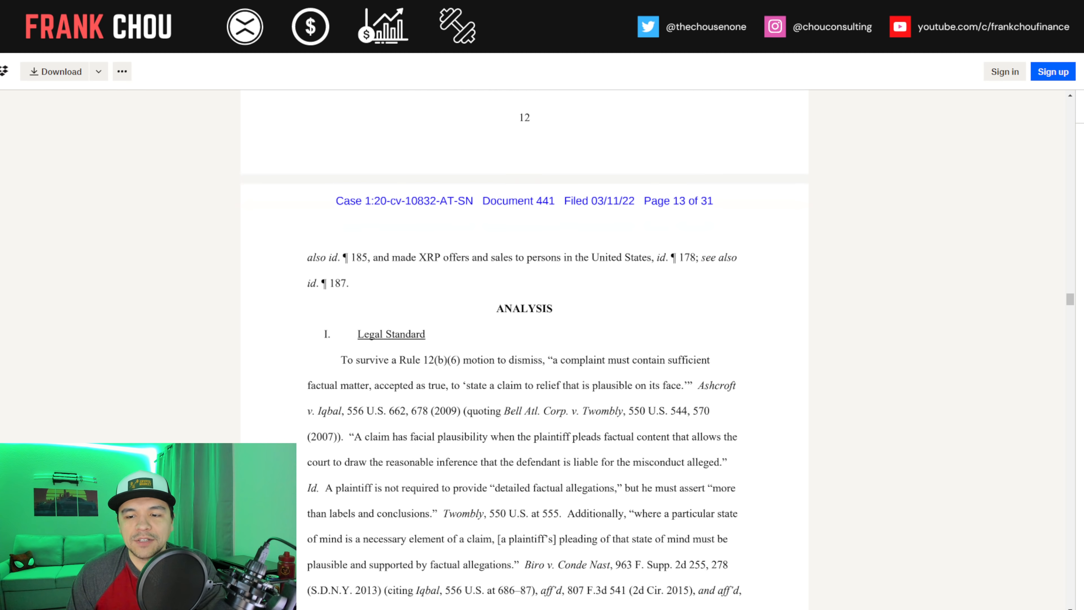
Scroll down to read the Legal Standard section and reach 'II. Application' on aiding and abetting
{"action": "scroll", "scroll_direction": "down", "scroll_amount": 3}
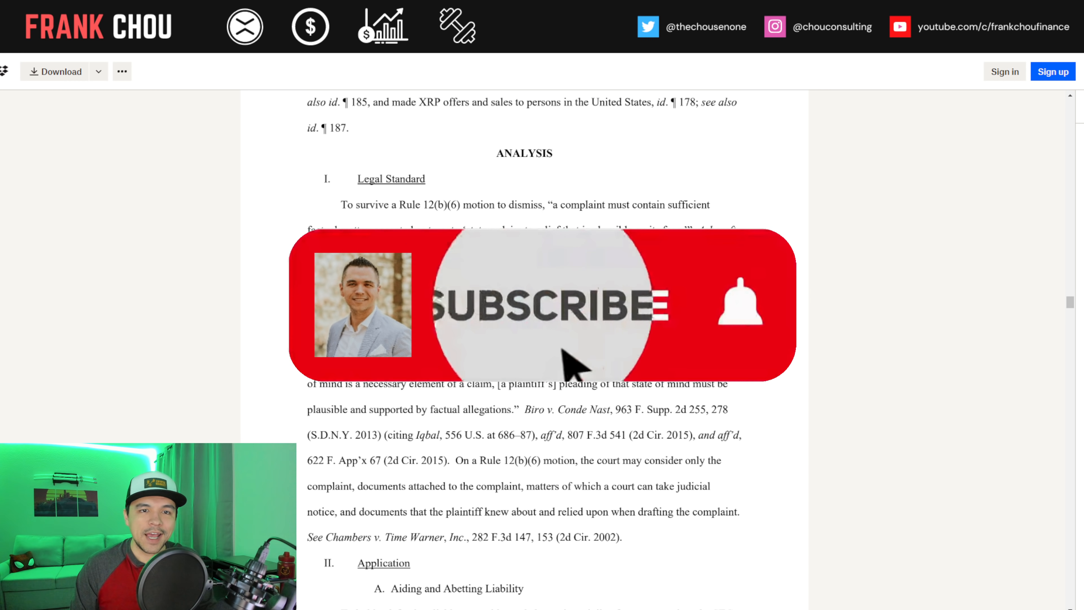
{"action": "left_click", "coordinate": [546, 305]}
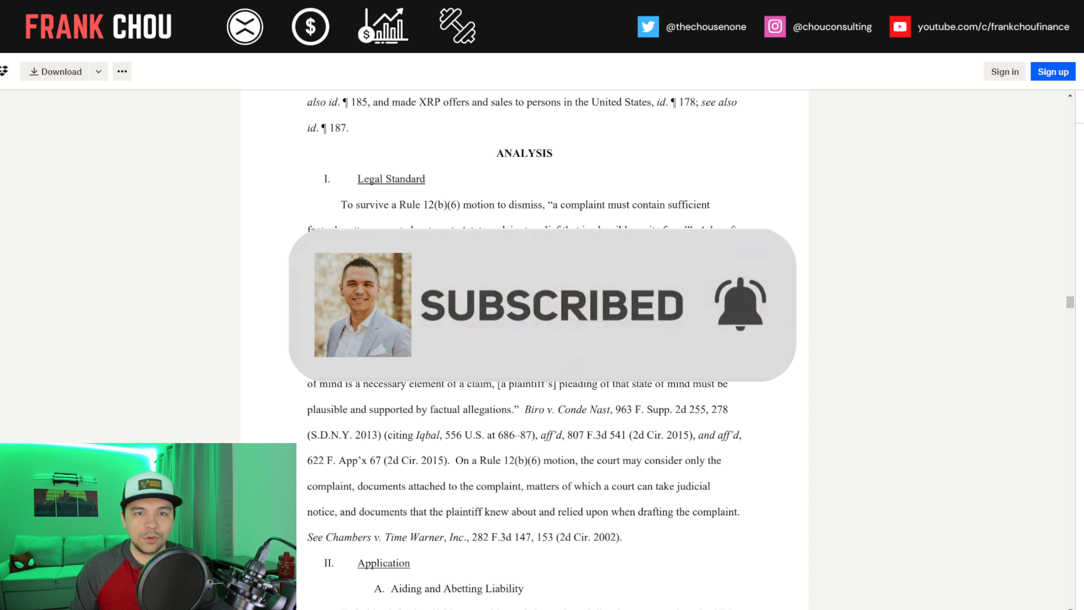